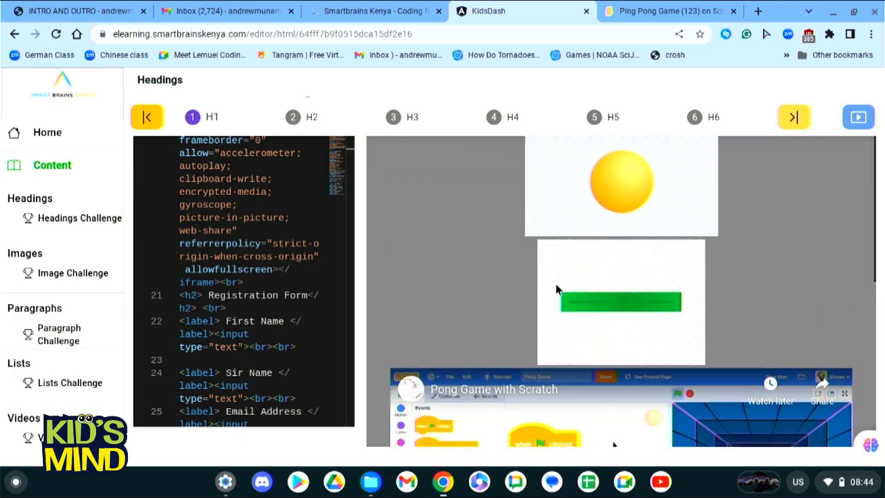
Add <button> Play </button> on line 27 after the password input and check the preview
scroll(down, 3)
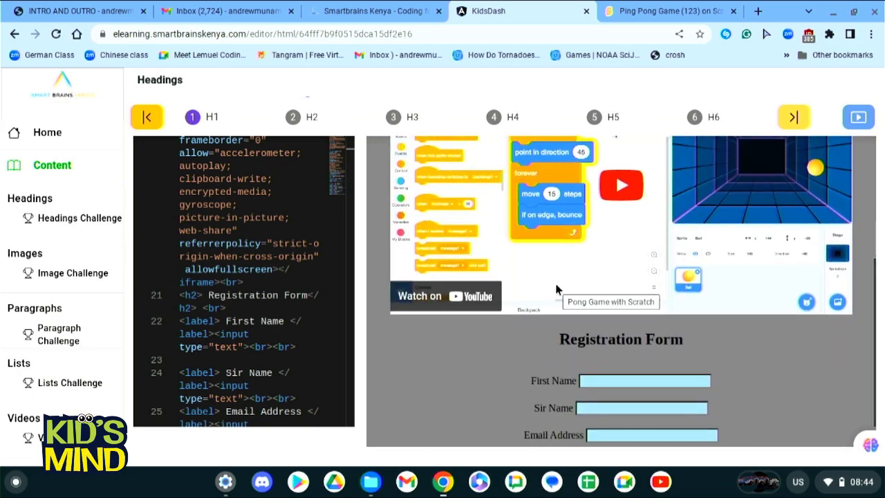
mouse_move(538, 344)
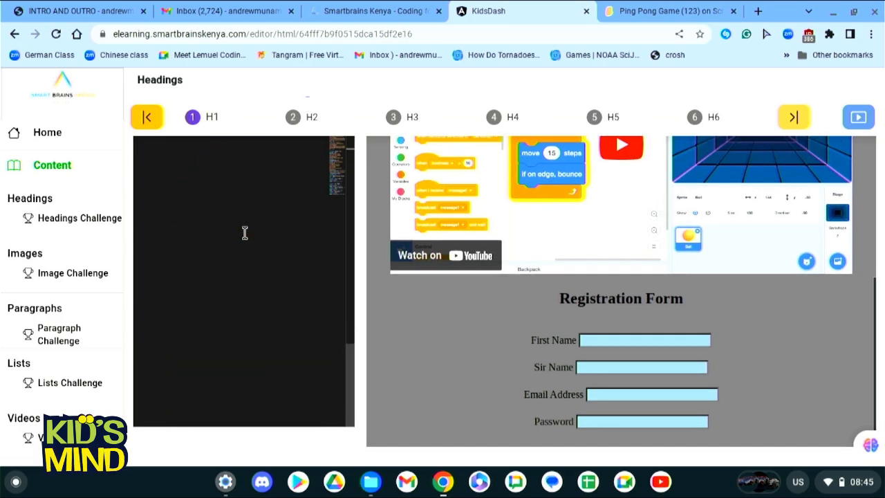
scroll(down, 3)
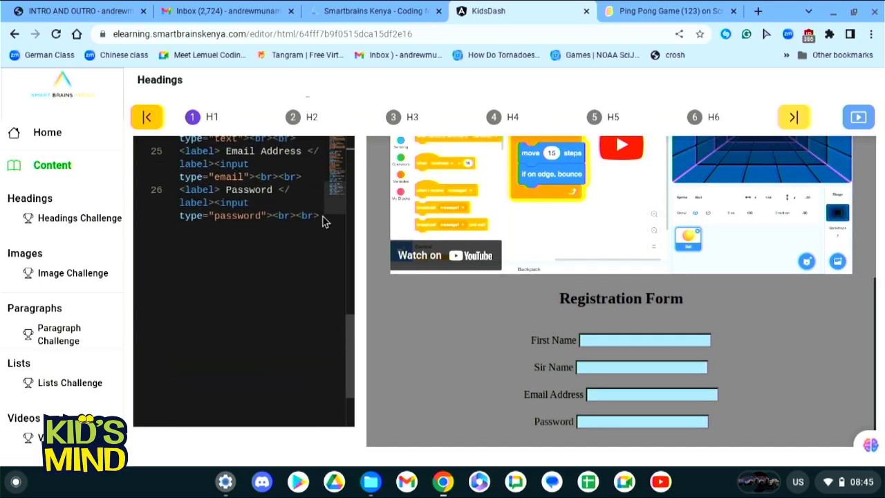
key(enter)
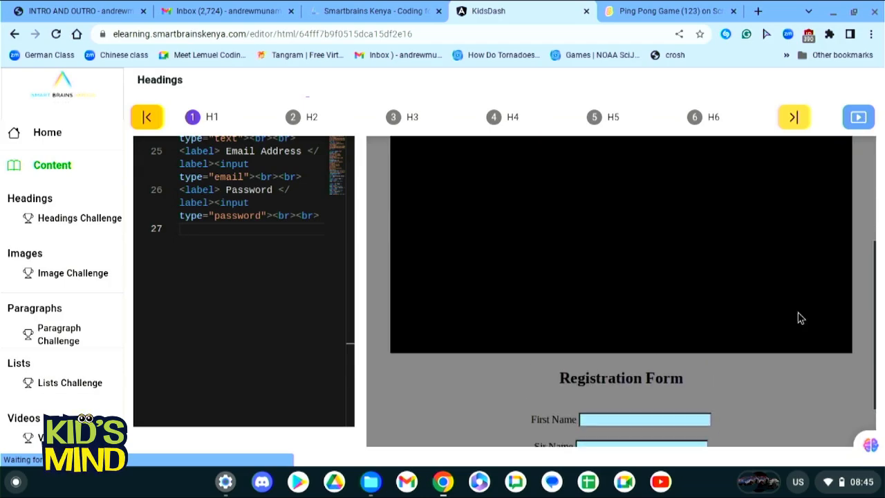
text(<button>)
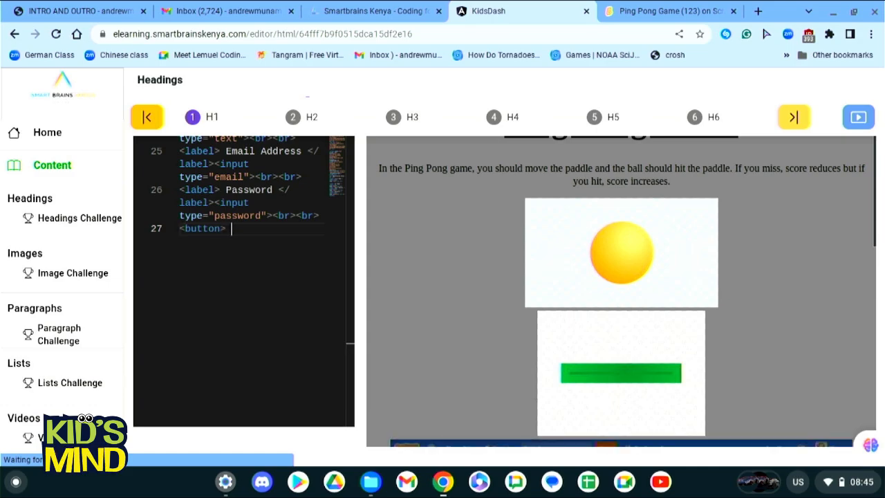
text(Play)
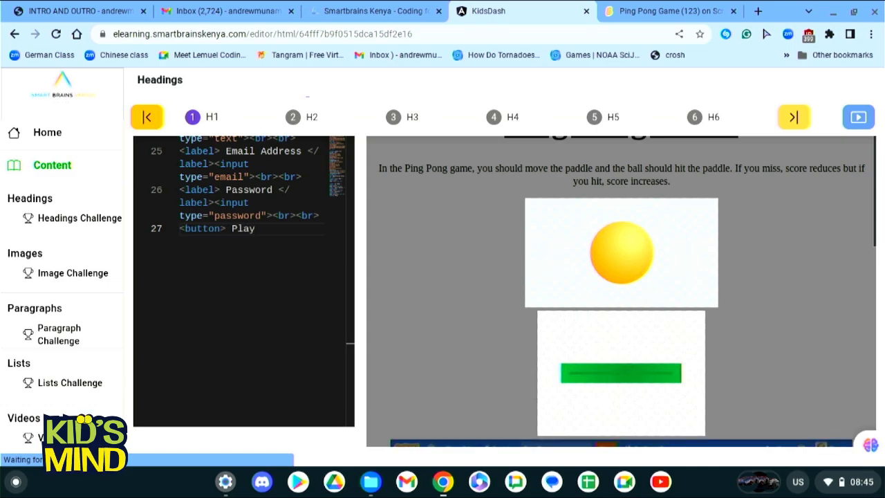
text(</button>)
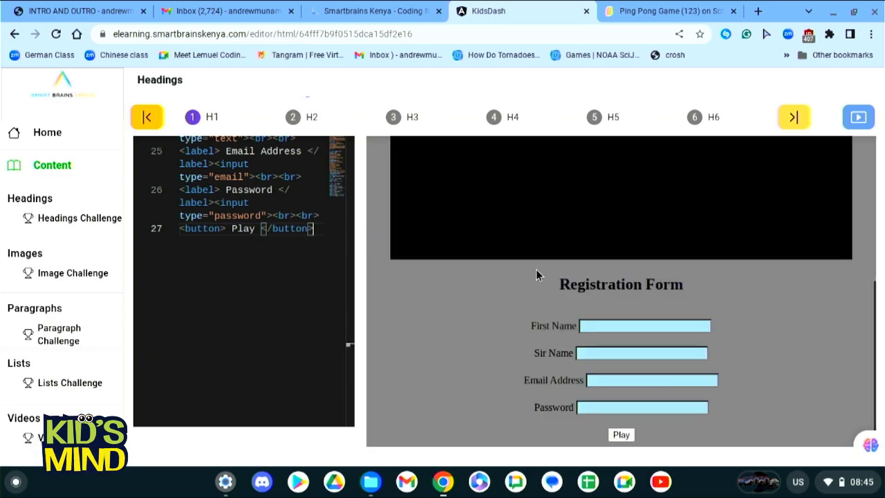
click(621, 434)
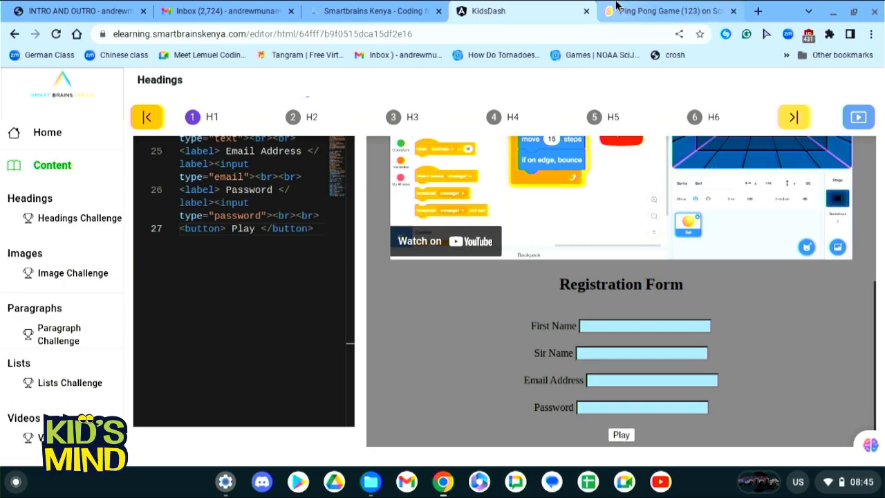
Switch to the Ping Pong Game browser tab with the Scratch editor
click(667, 11)
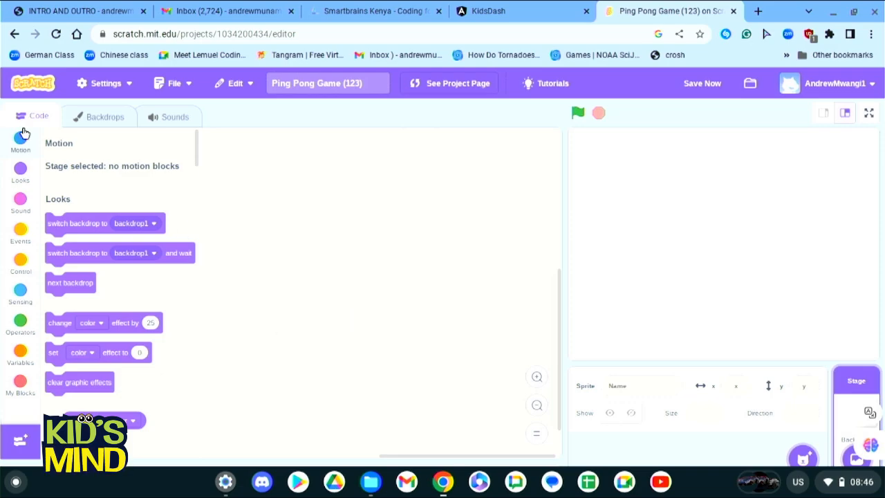
mouse_move(2, 200)
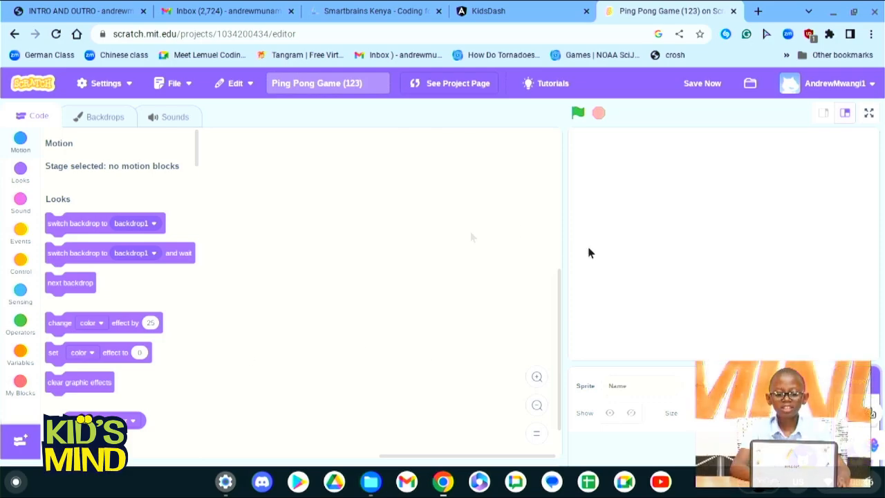
mouse_move(238, 336)
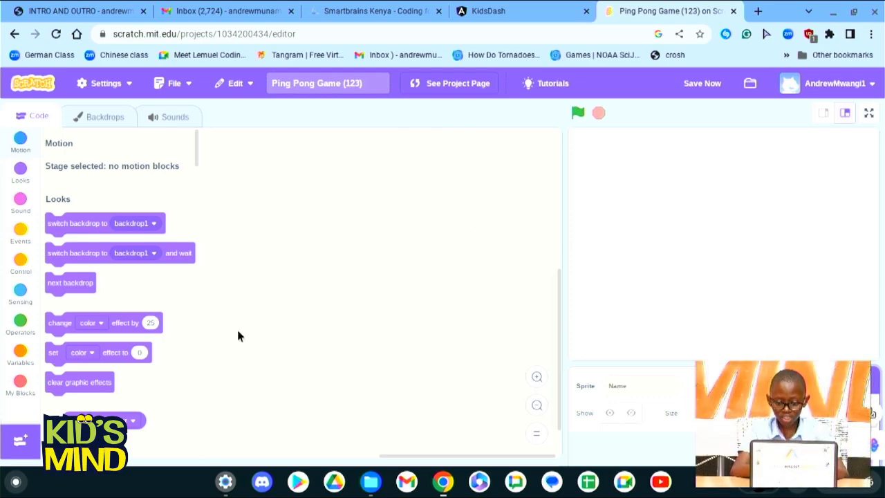
mouse_move(764, 270)
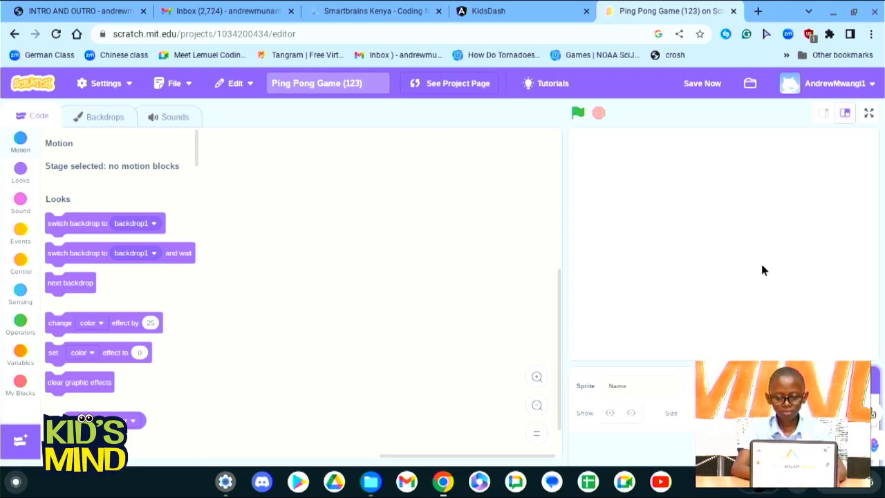
mouse_move(20, 169)
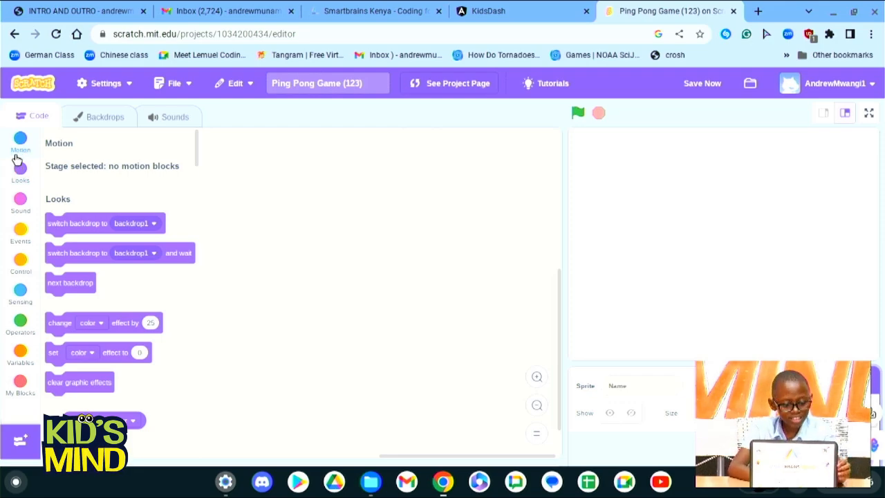
mouse_move(28, 293)
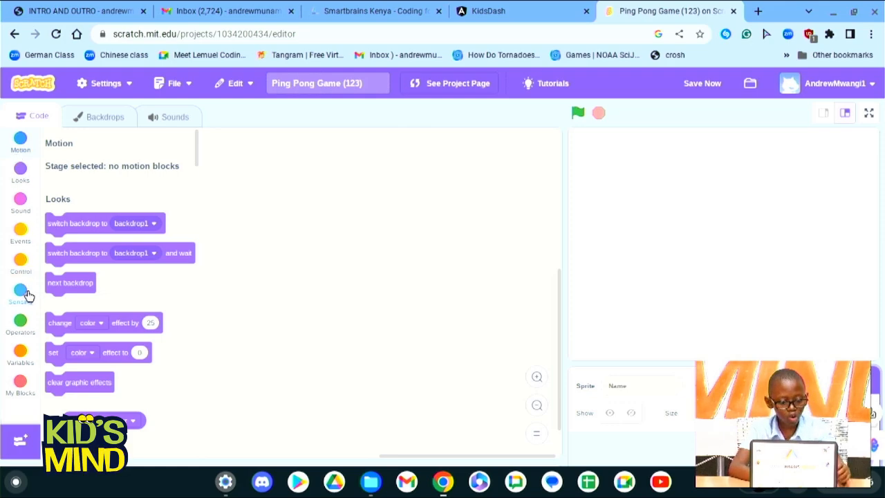
mouse_move(30, 348)
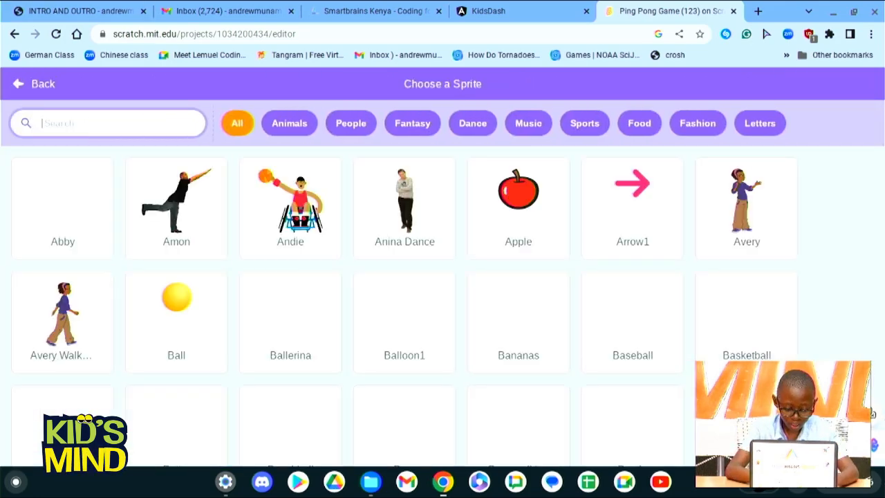
text(ball)
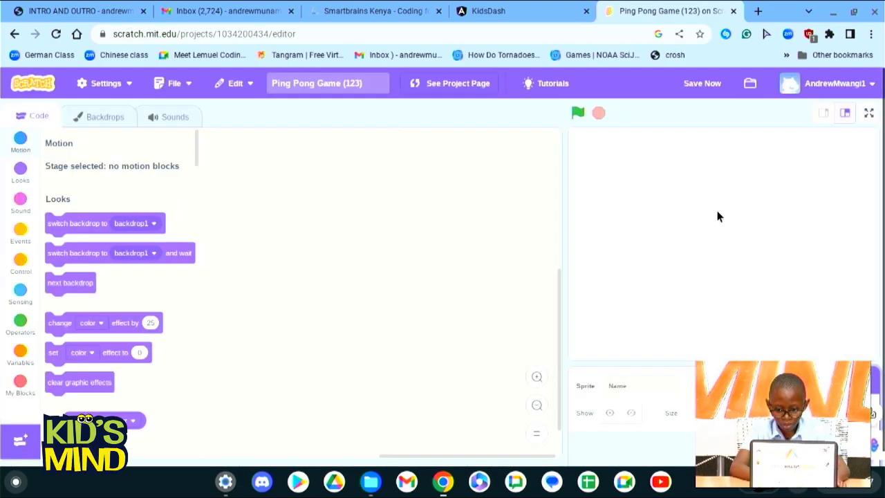
Add the Ball sprite from the library and browse the Motion blocks
click(596, 446)
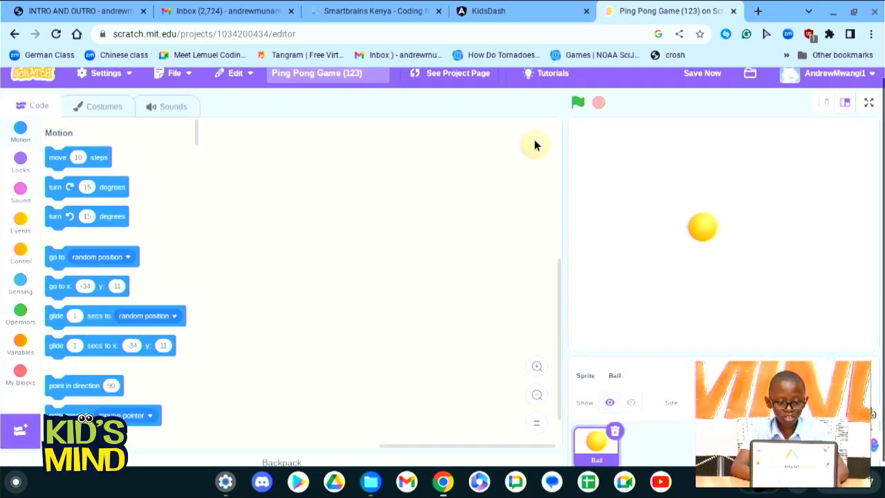
mouse_move(99, 110)
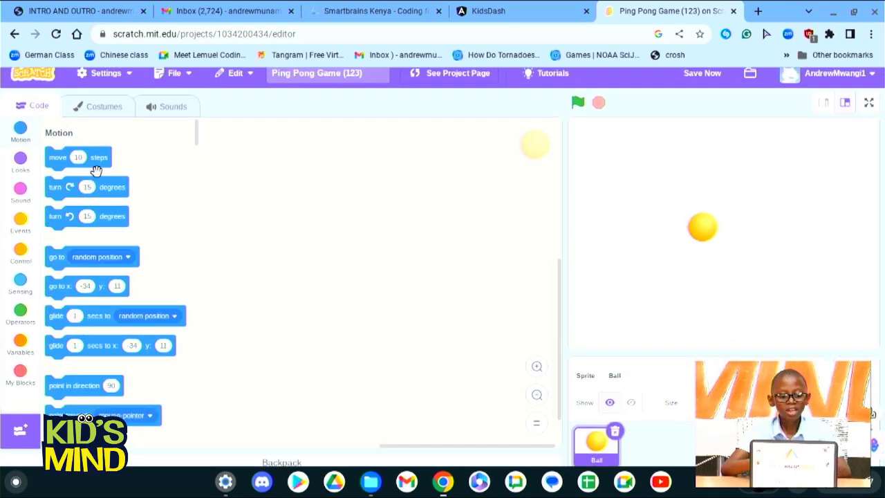
mouse_move(59, 285)
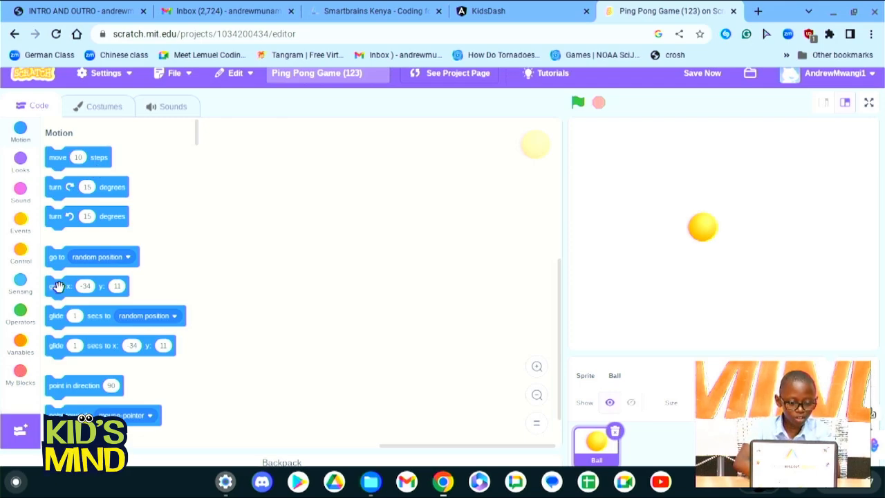
scroll(down, 3)
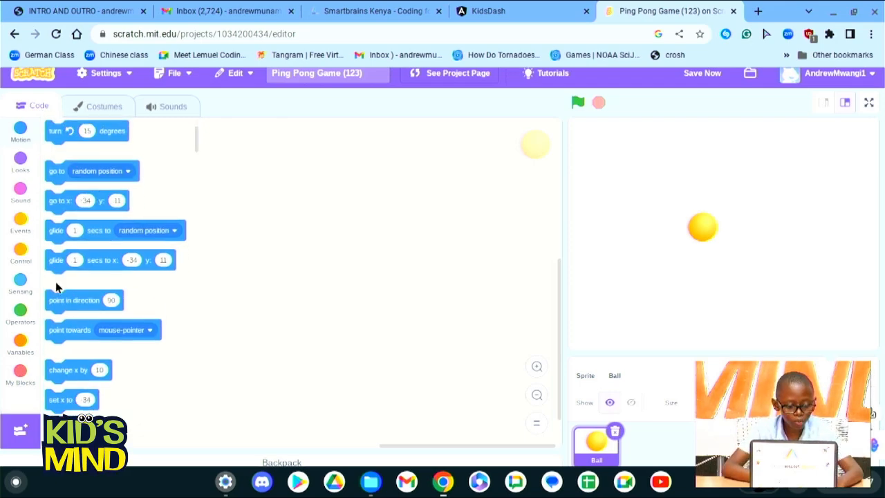
scroll(down, 3)
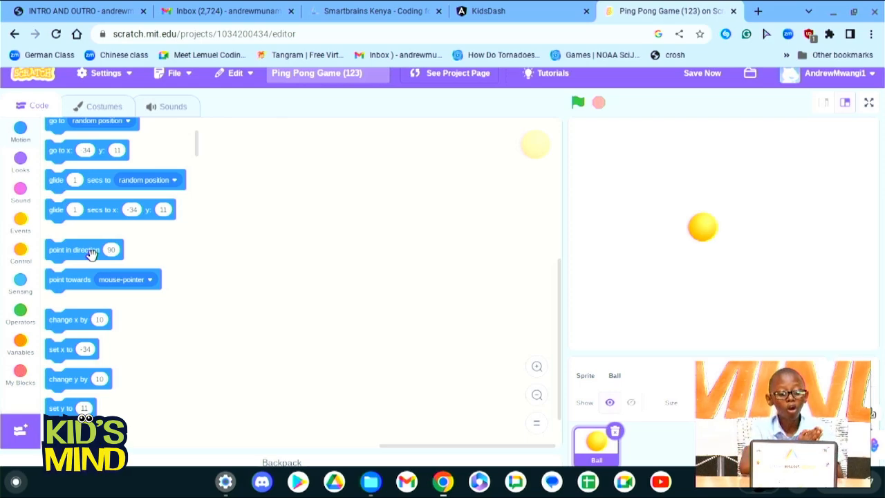
scroll(down, 3)
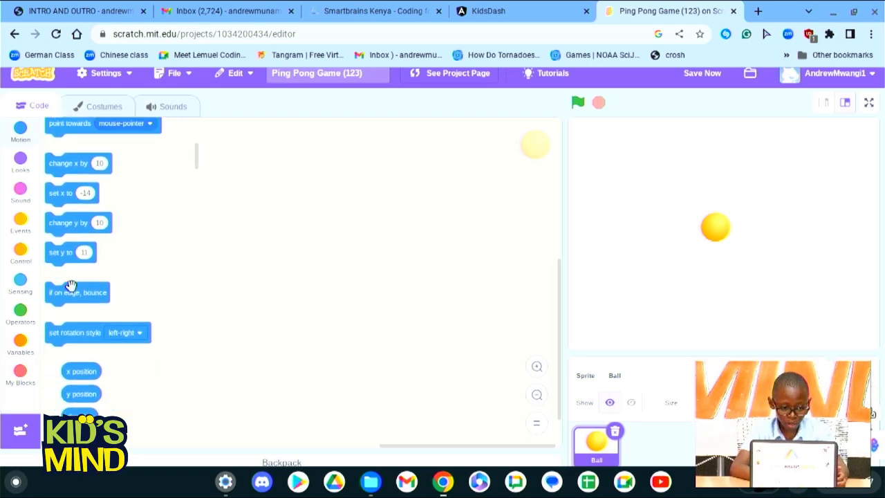
click(20, 159)
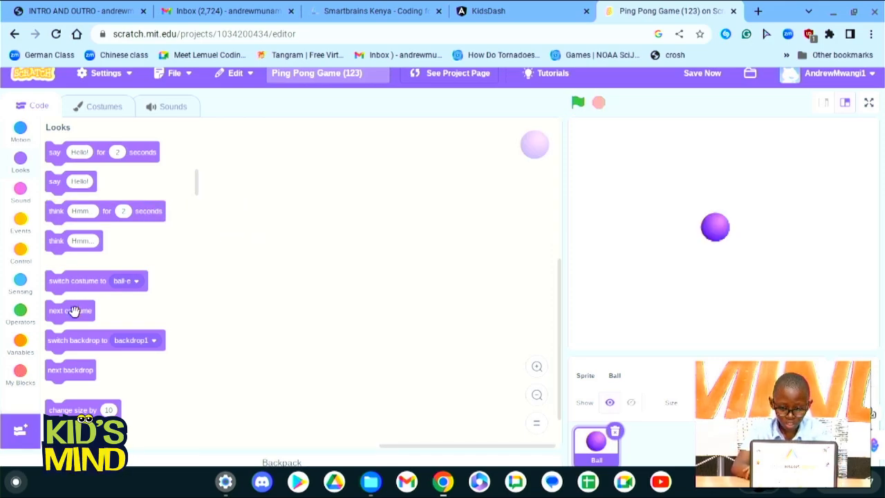
mouse_move(96, 326)
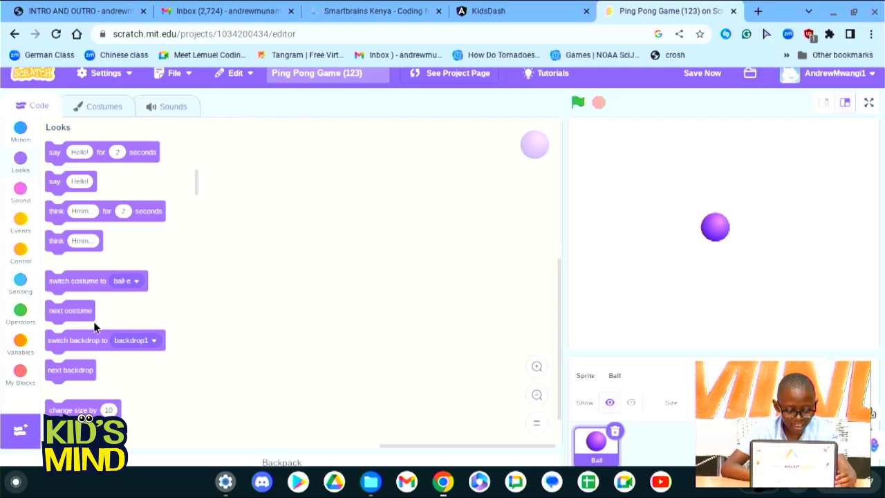
Switch the Ball sprite to its next costume so it appears purple
click(69, 310)
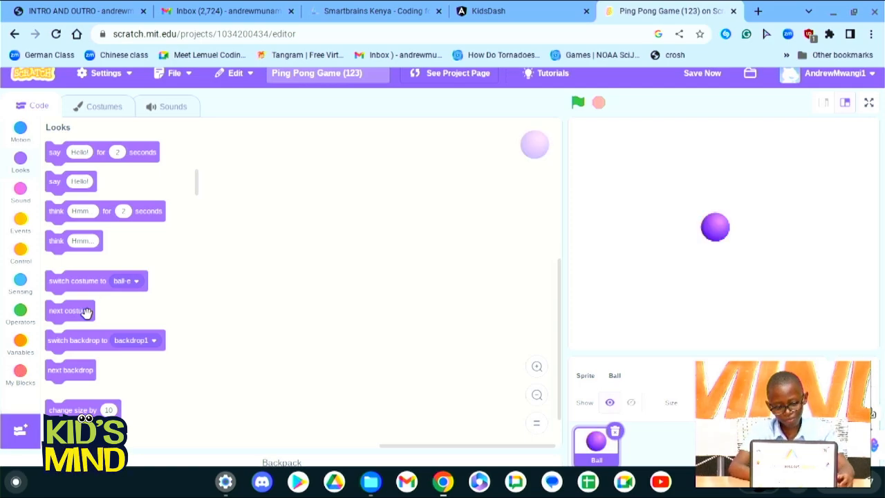
mouse_move(105, 340)
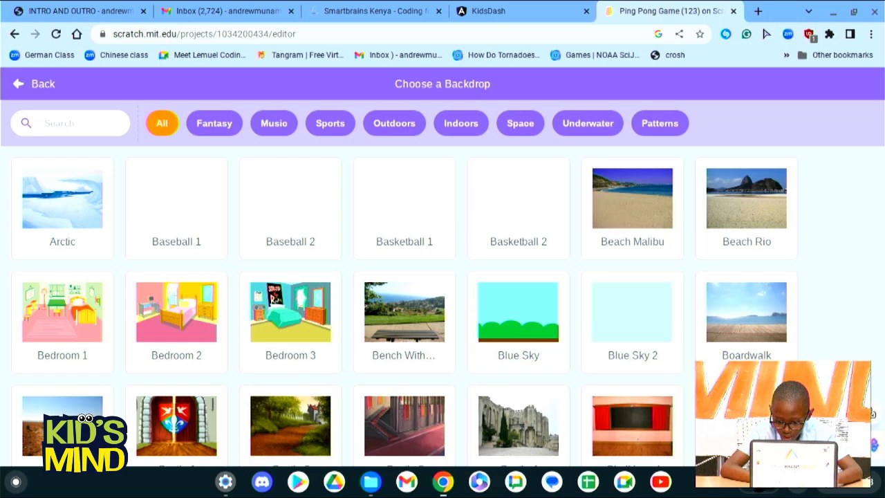
Choose Bedroom 1 from the backdrop library as the stage backdrop
click(62, 311)
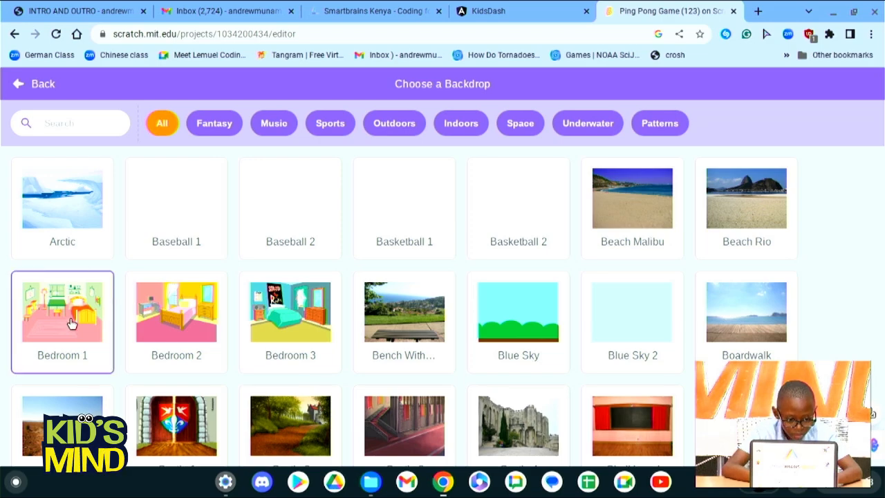
click(63, 312)
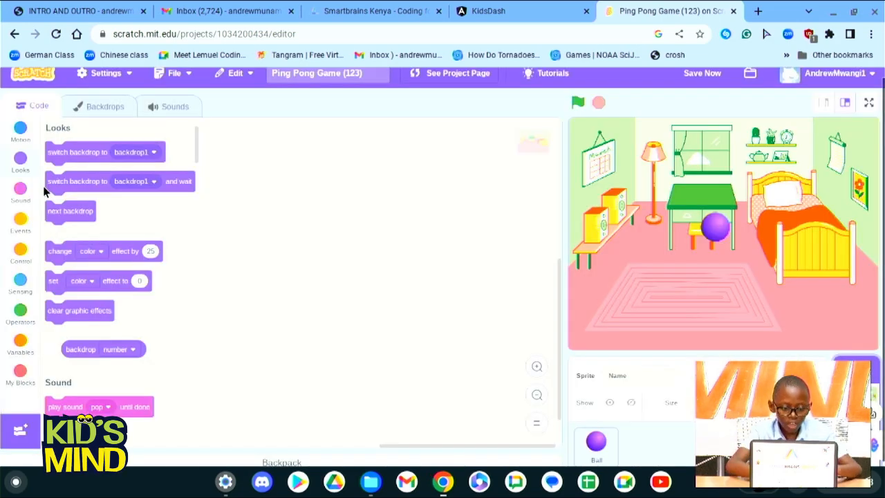
Cycle the stage backdrop twice back to plain white and set the change-effect block to fisheye
click(578, 102)
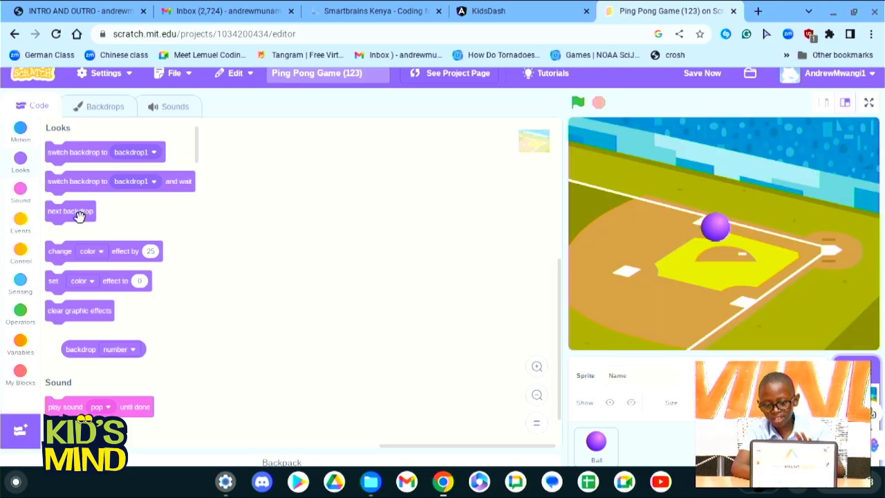
click(69, 211)
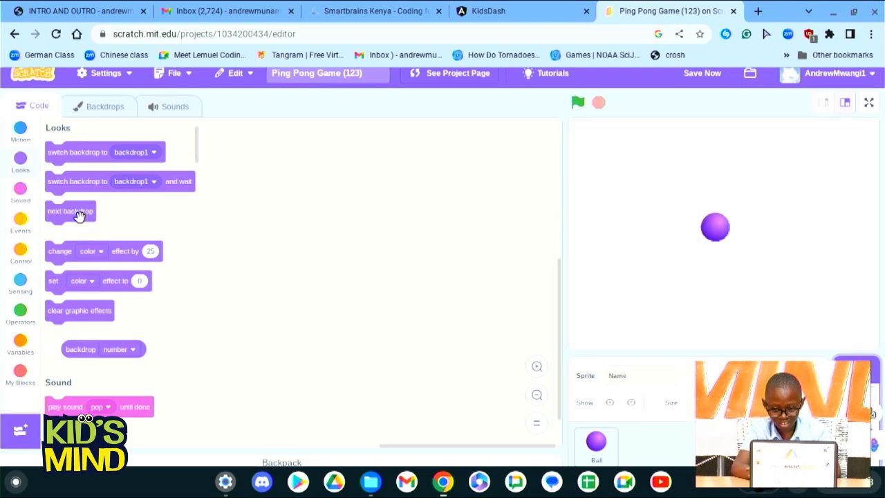
mouse_move(76, 251)
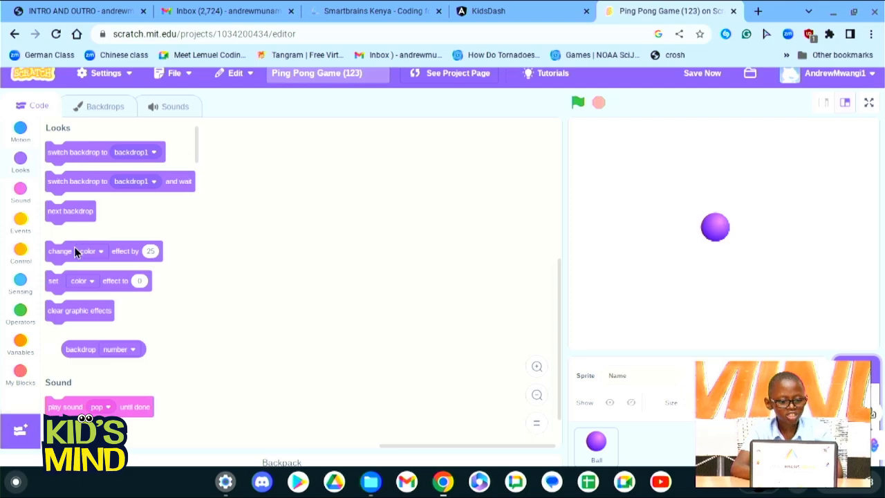
mouse_move(68, 254)
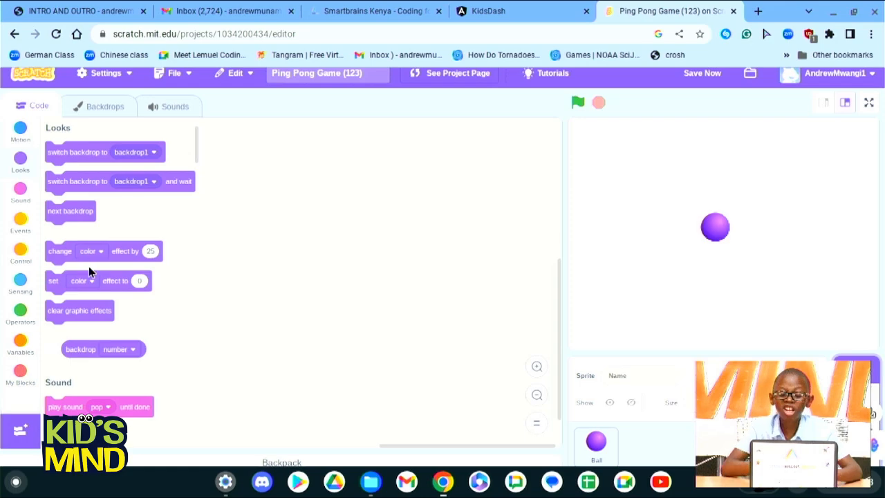
click(91, 251)
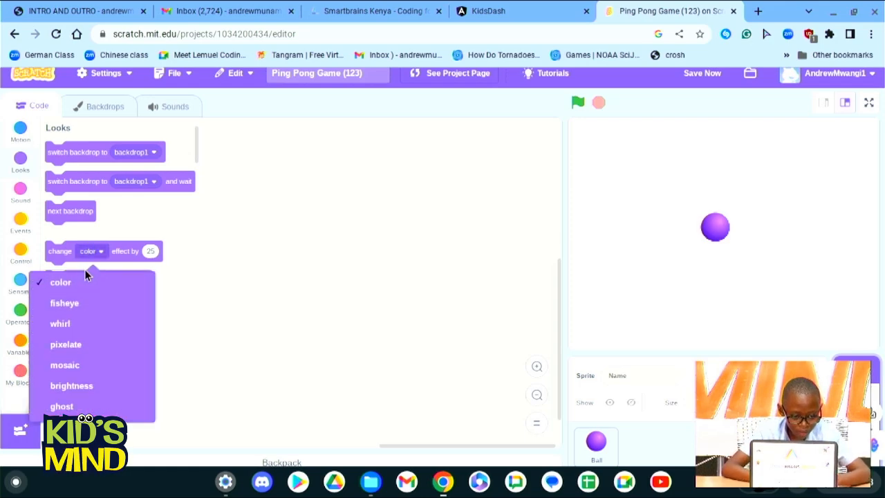
click(63, 303)
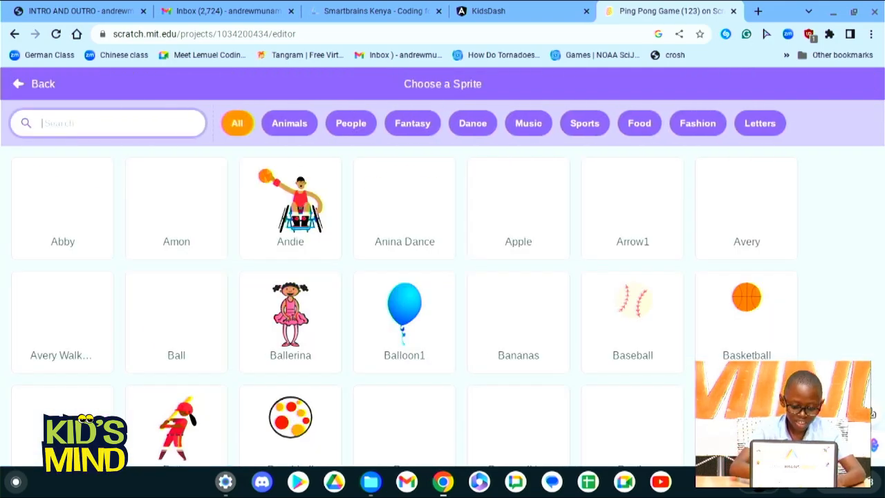
Search the sprite library for 'cat' and add the Cat sprite
text(cat)
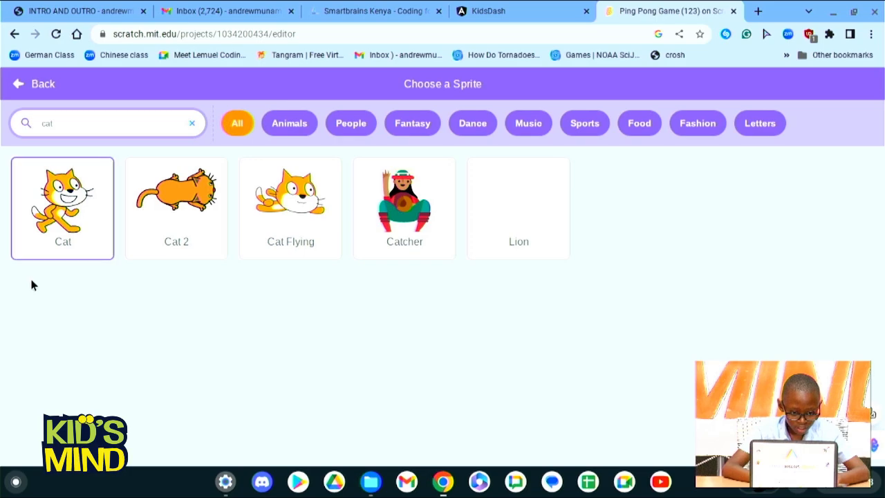
click(35, 83)
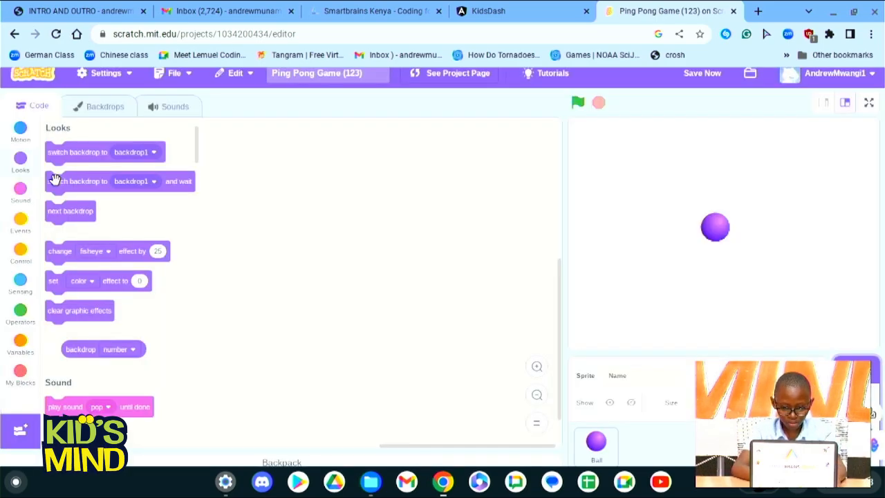
Select the Cat sprite and try the whirl graphic effect on it
click(647, 446)
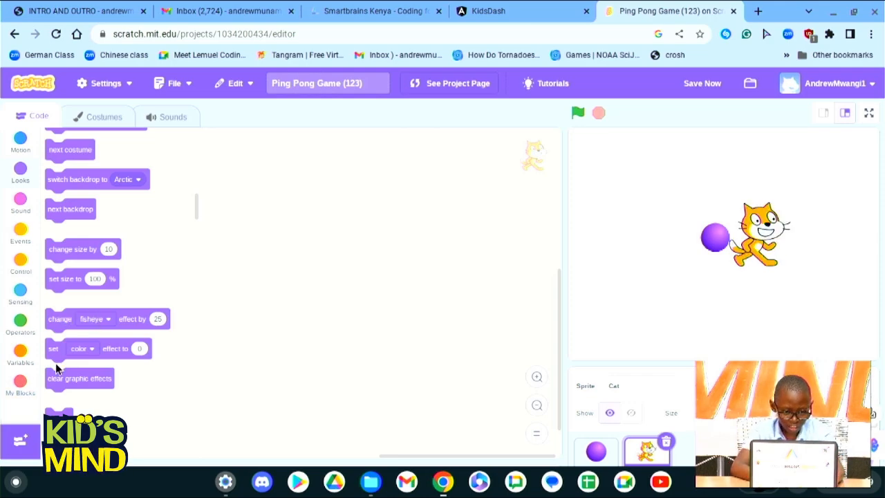
click(94, 318)
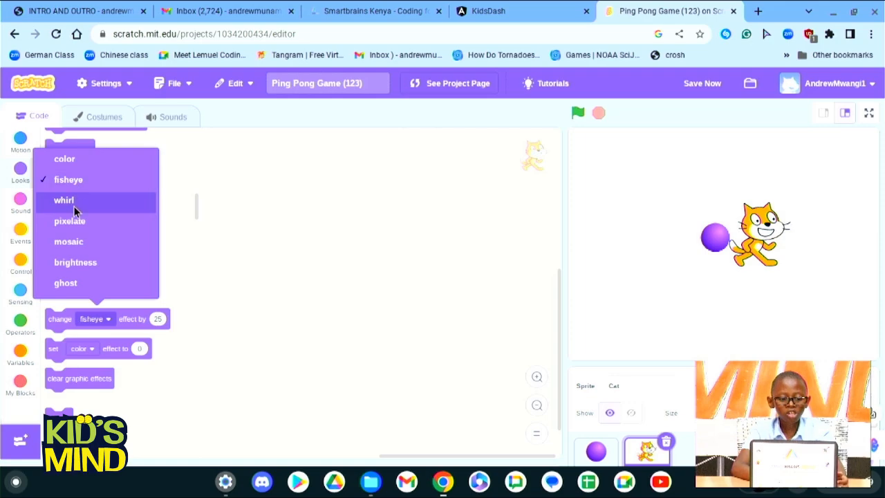
click(64, 199)
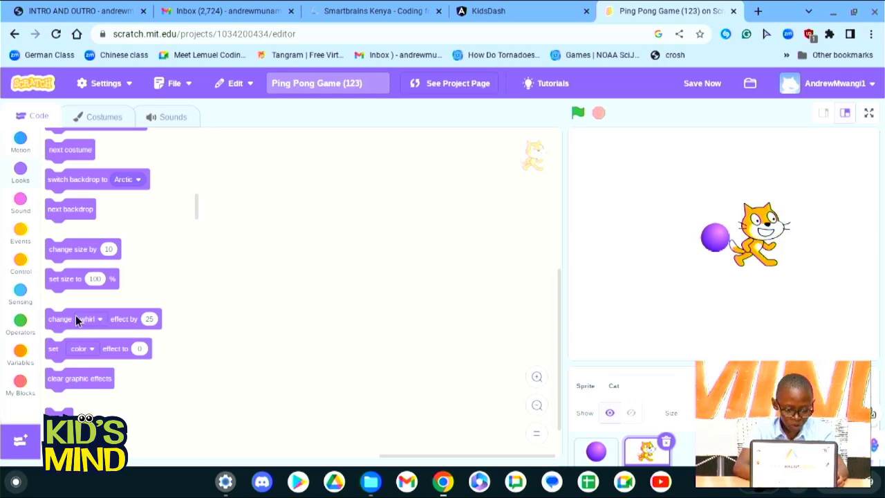
click(86, 318)
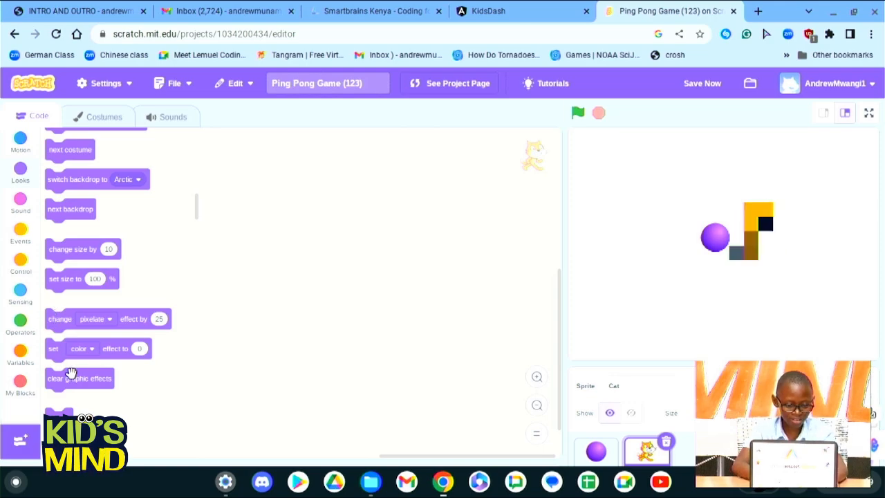
Clear the effects, then try pixelate, brightness and finally a ghost effect on the cat
click(95, 318)
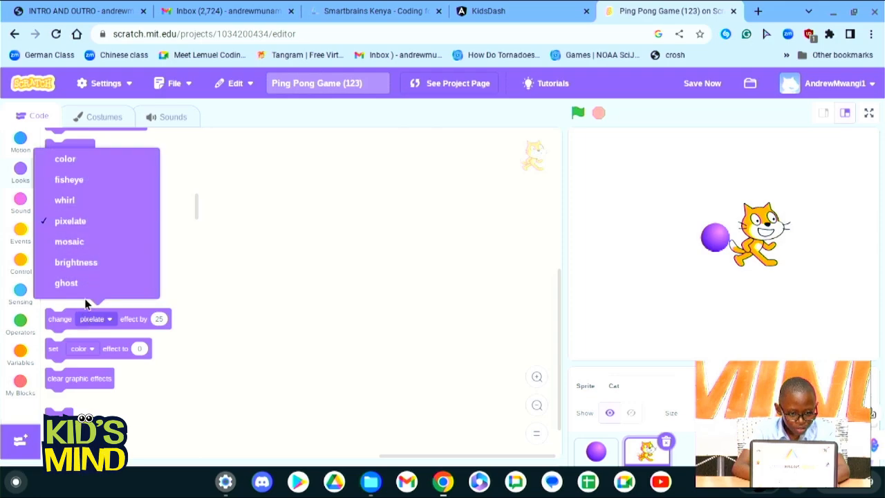
click(70, 241)
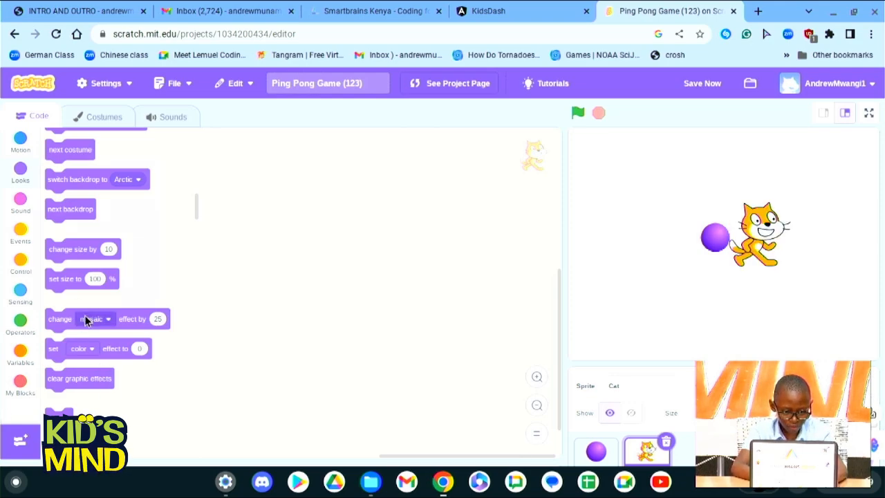
click(94, 318)
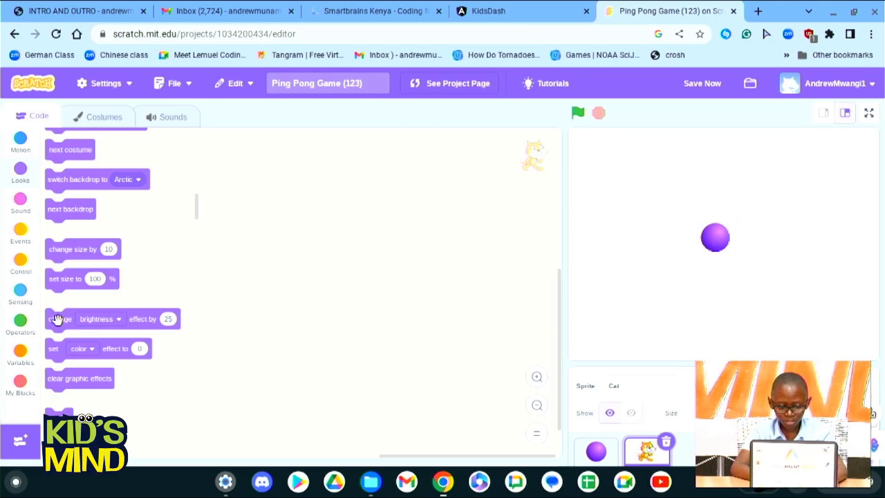
mouse_move(128, 394)
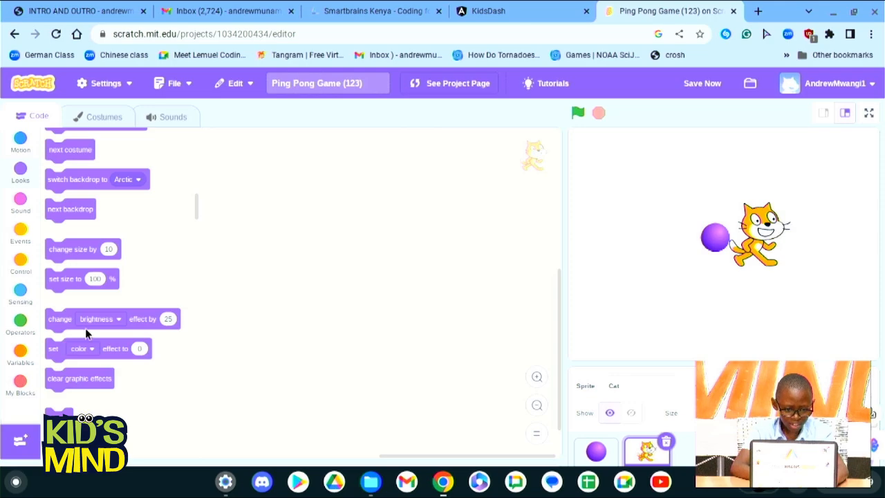
click(118, 318)
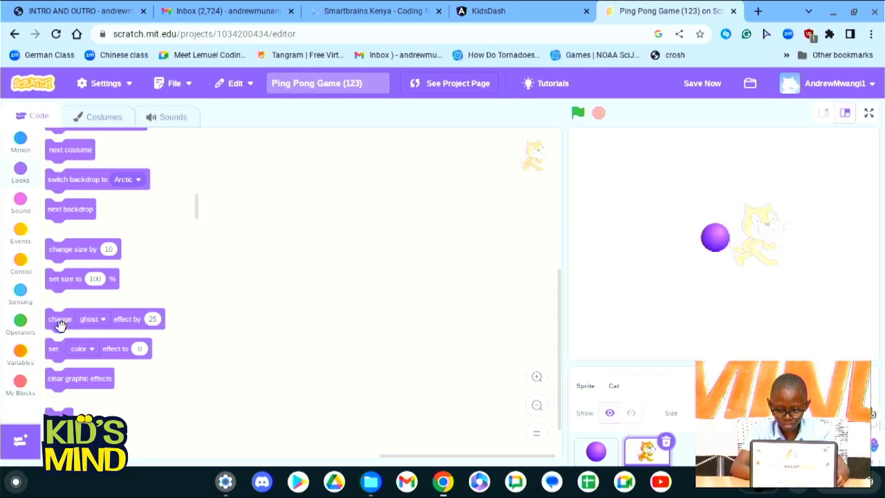
Keep the cat on the front layer in the 'go to front layer' block and show the Sound blocks
scroll(down, 3)
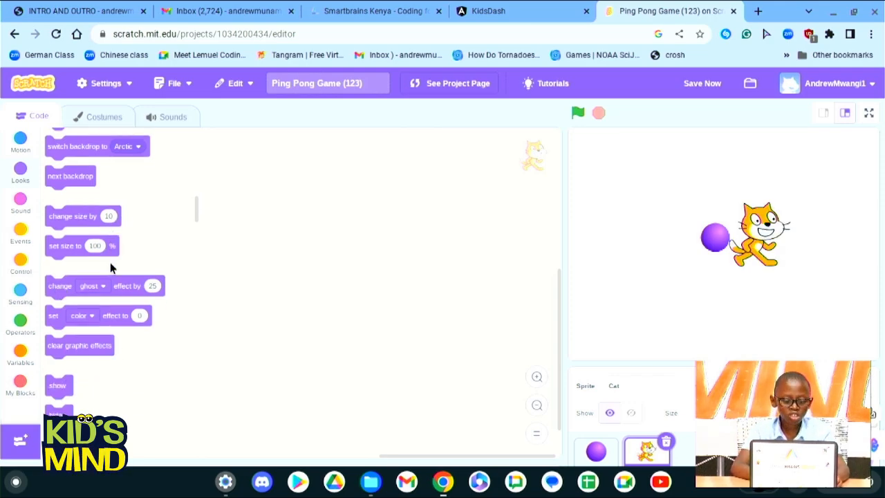
scroll(down, 3)
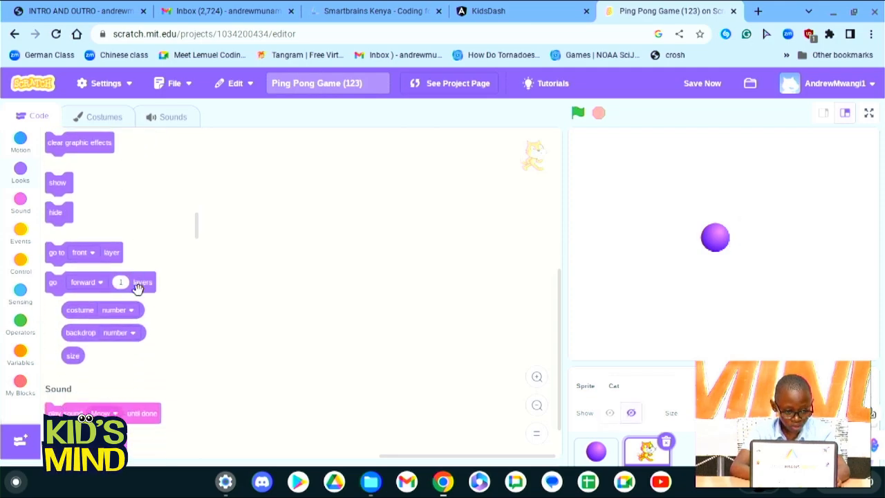
click(80, 252)
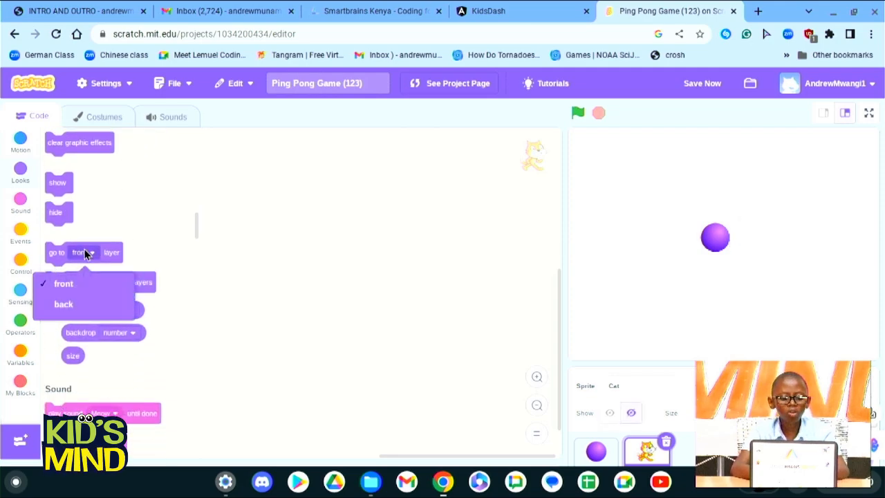
click(64, 283)
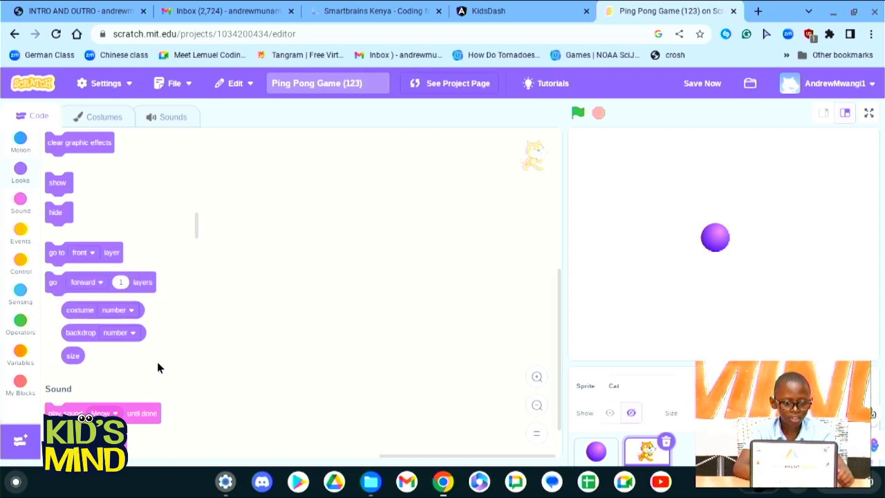
click(20, 201)
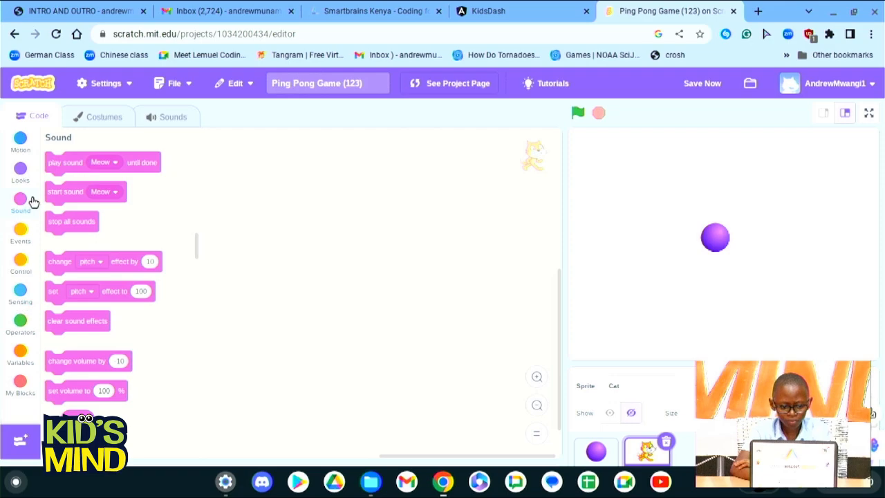
click(20, 233)
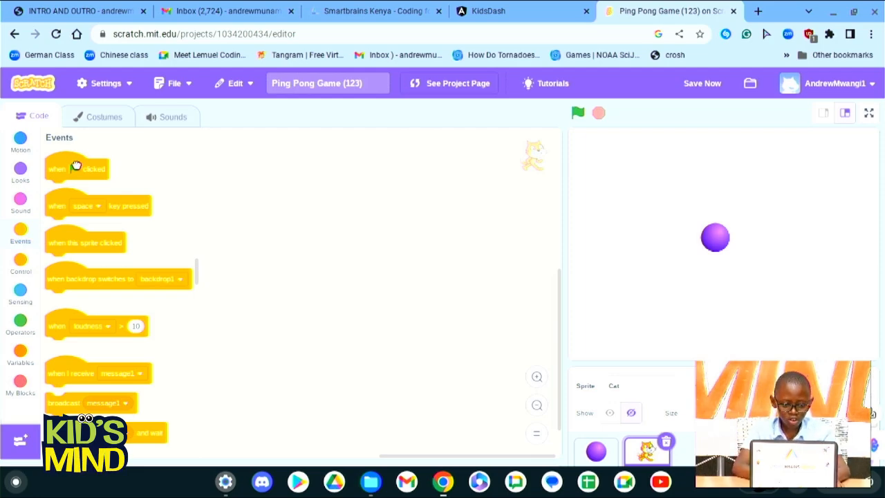
mouse_move(58, 191)
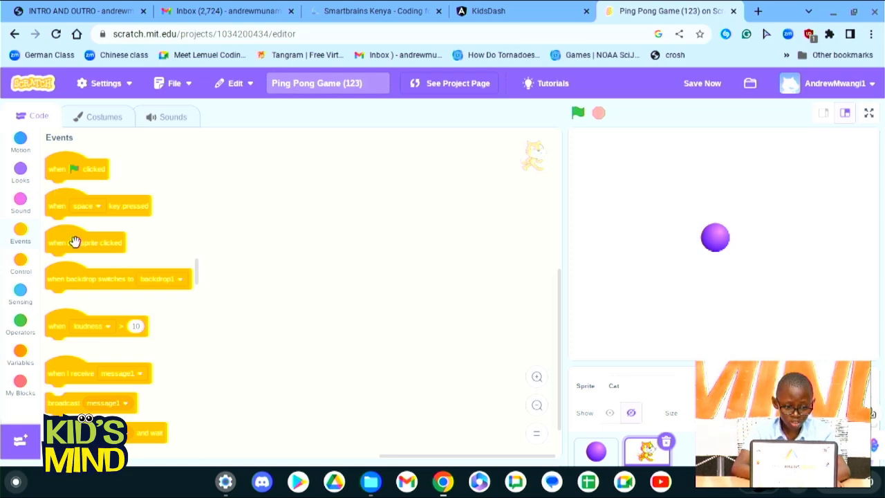
mouse_move(94, 319)
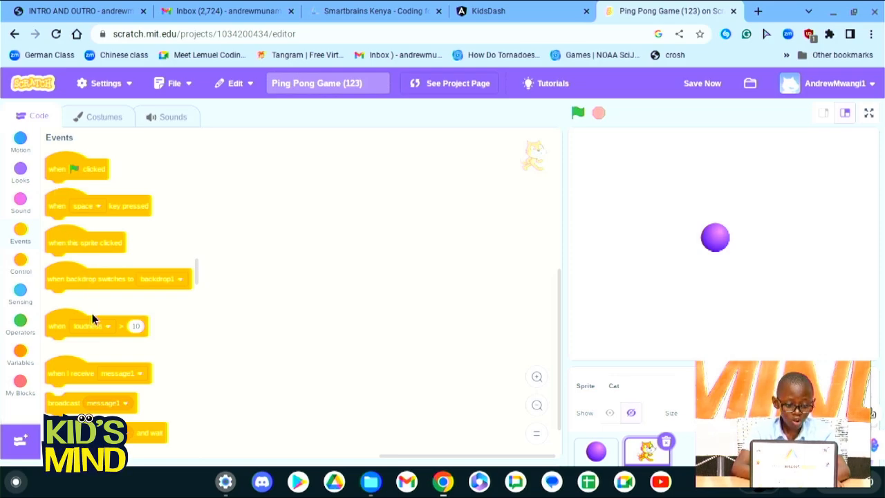
scroll(down, 3)
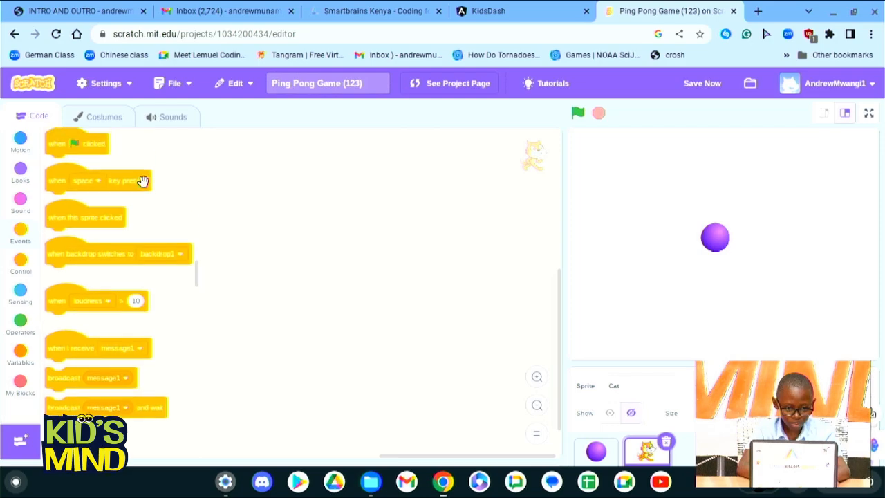
Start the cat's script with a green-flag trigger and make the cat visible on stage
drag(76, 143, 315, 170)
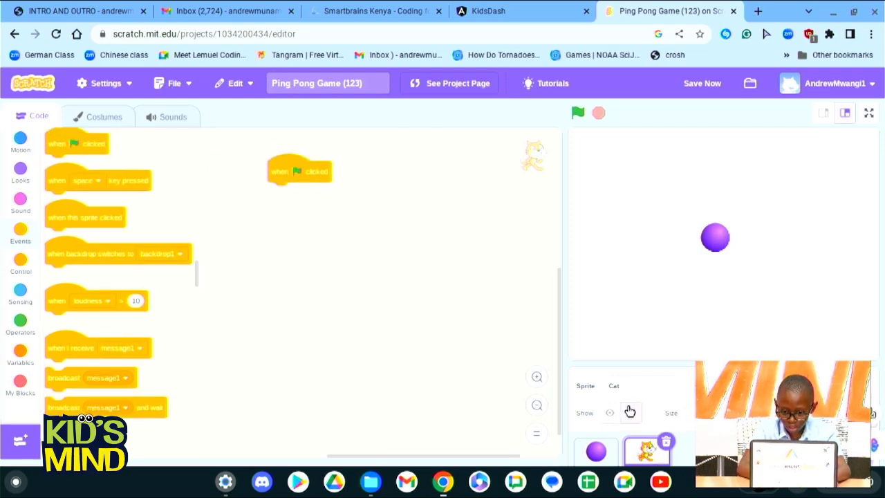
click(609, 412)
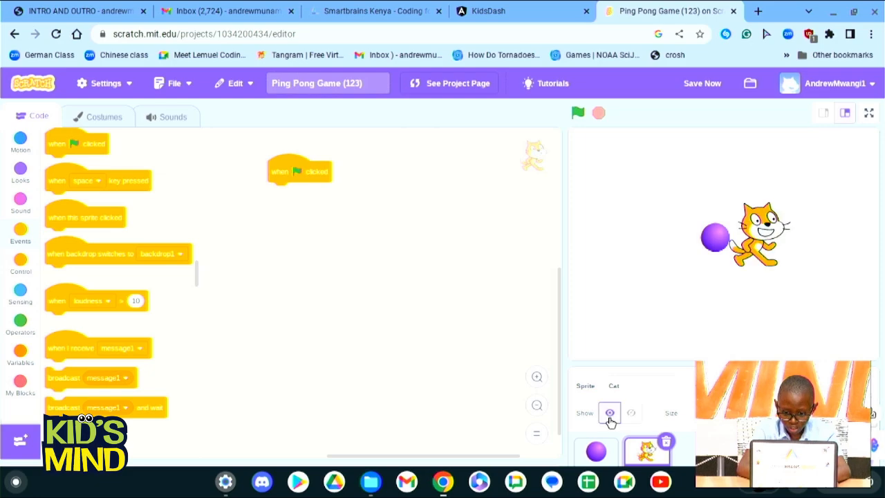
mouse_move(12, 182)
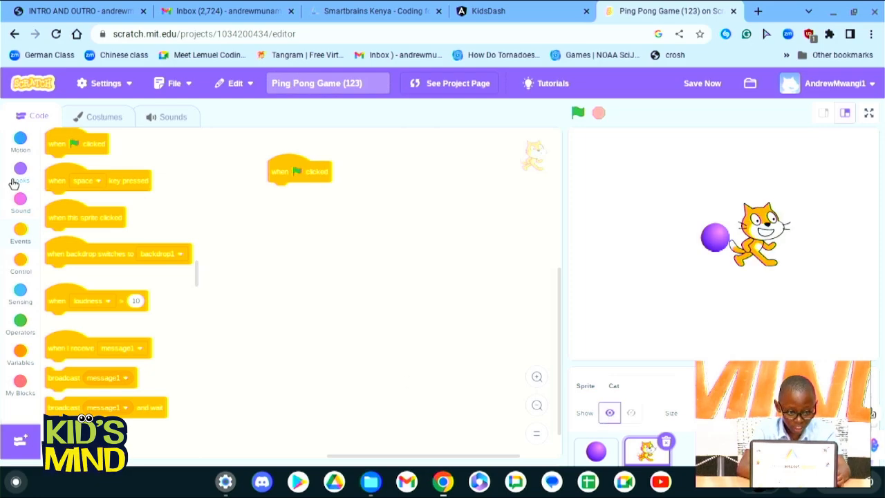
click(20, 169)
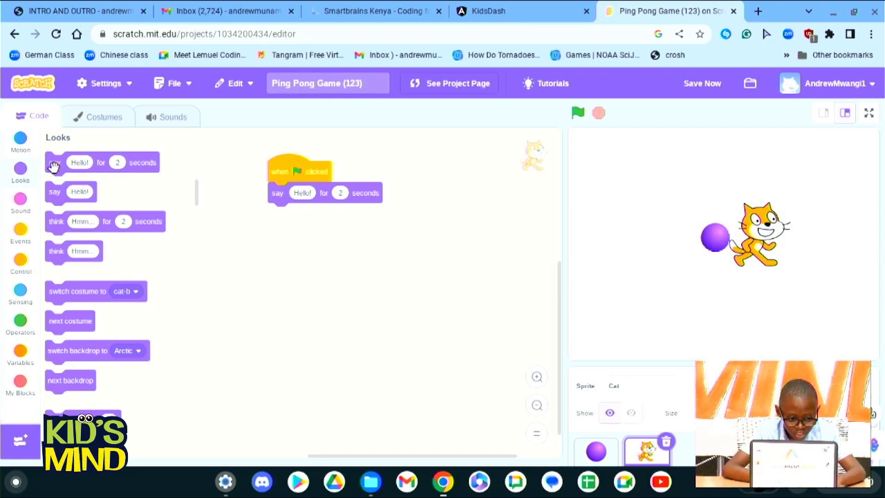
mouse_move(108, 224)
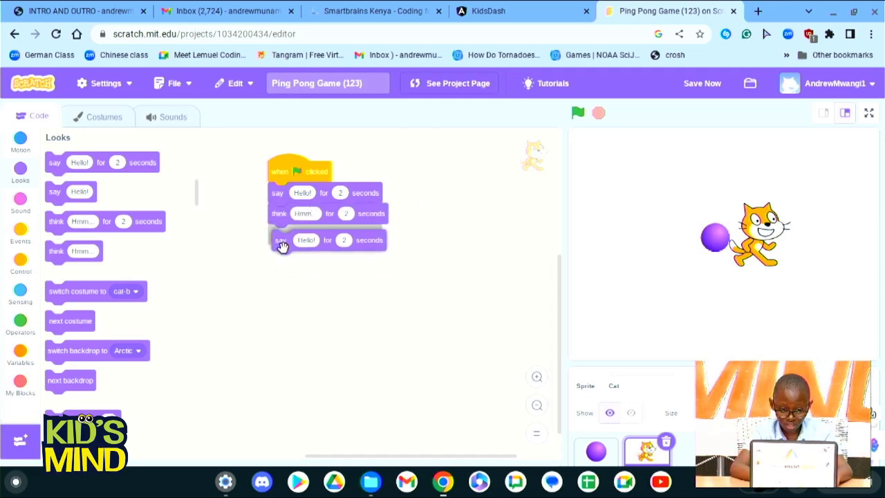
Make the script say Hello! then How are you??? for 2 seconds each and run it
drag(282, 241, 365, 282)
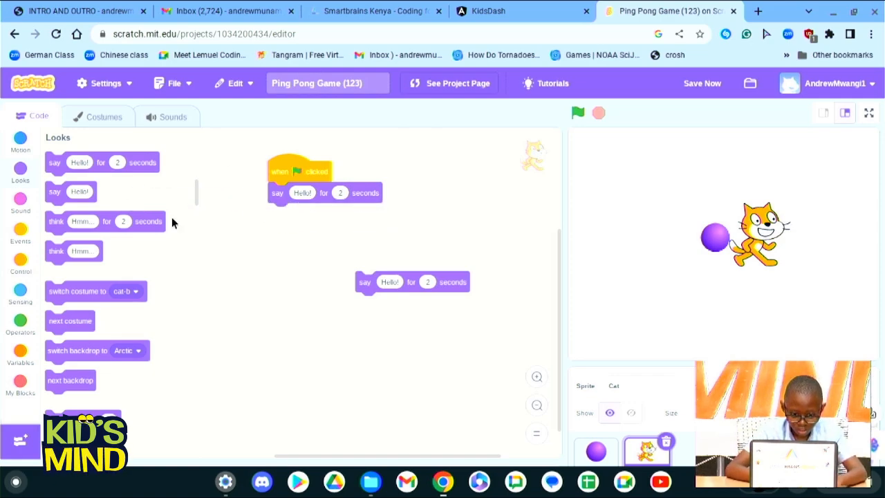
drag(365, 282, 277, 213)
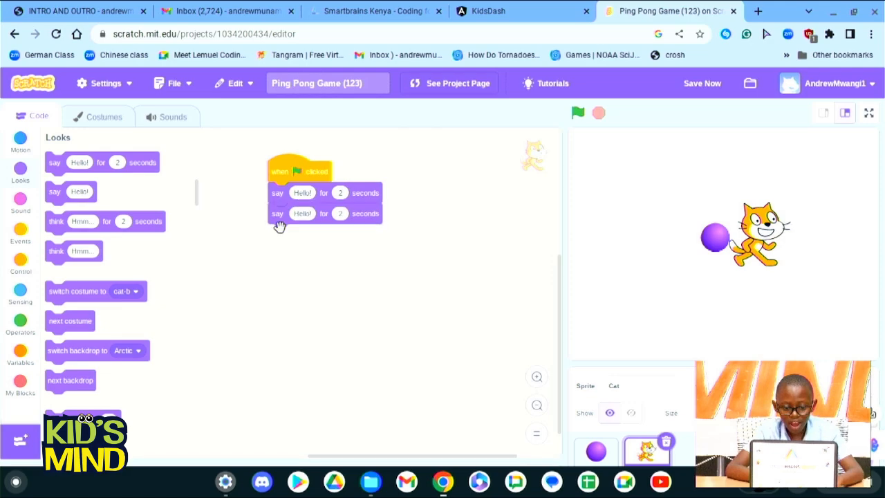
text(How are you)
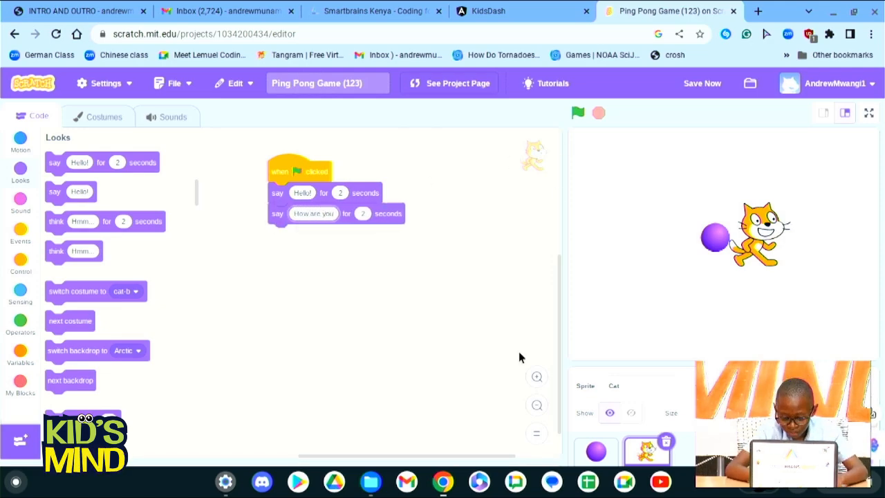
text(???)
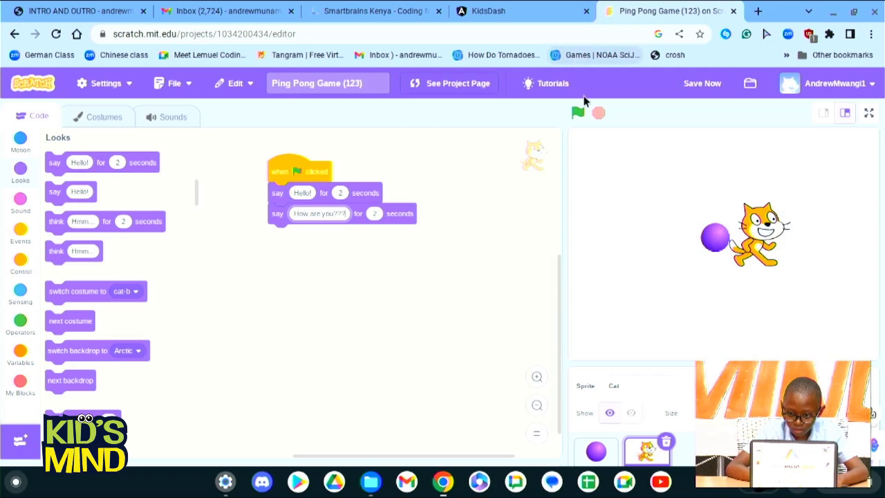
click(578, 112)
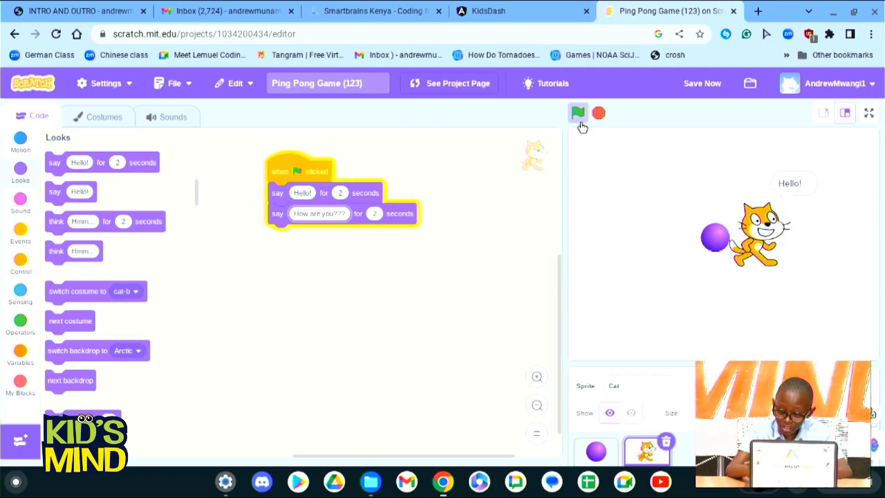
Remove both say blocks so only the green-flag start block remains, with Control blocks listed
click(578, 113)
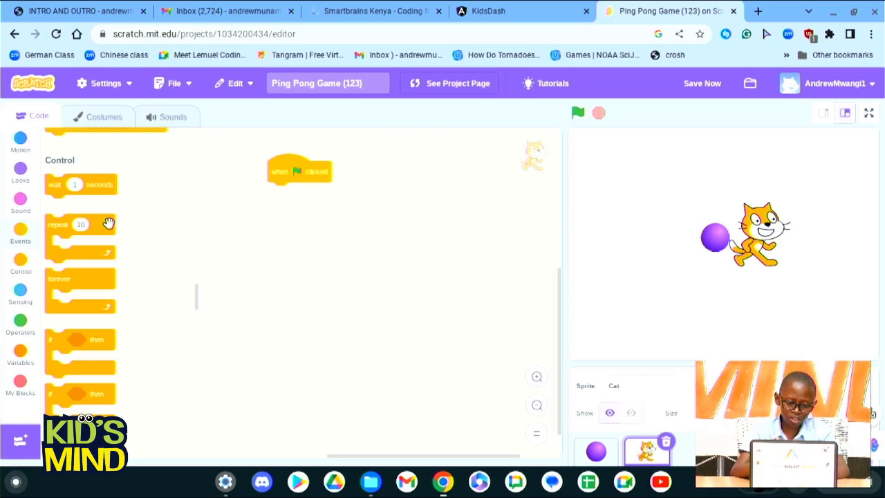
drag(80, 185, 371, 232)
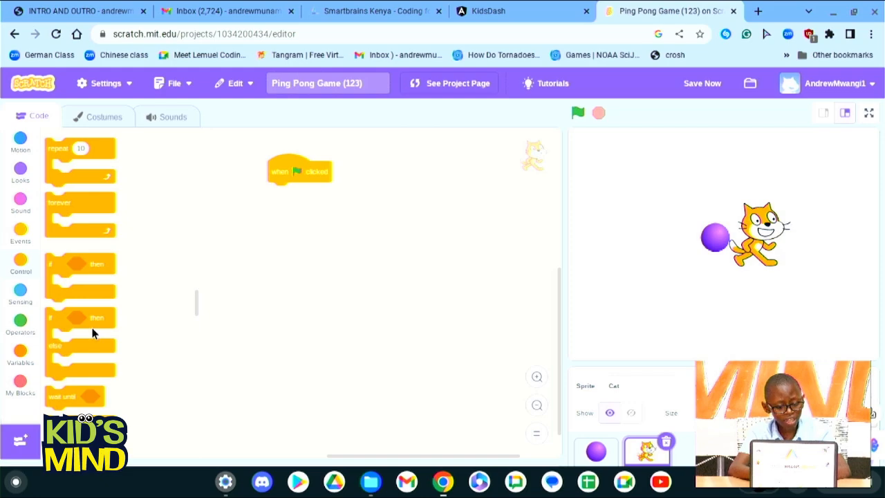
Add an if block from Control under the cat's green-flag block
scroll(down, 3)
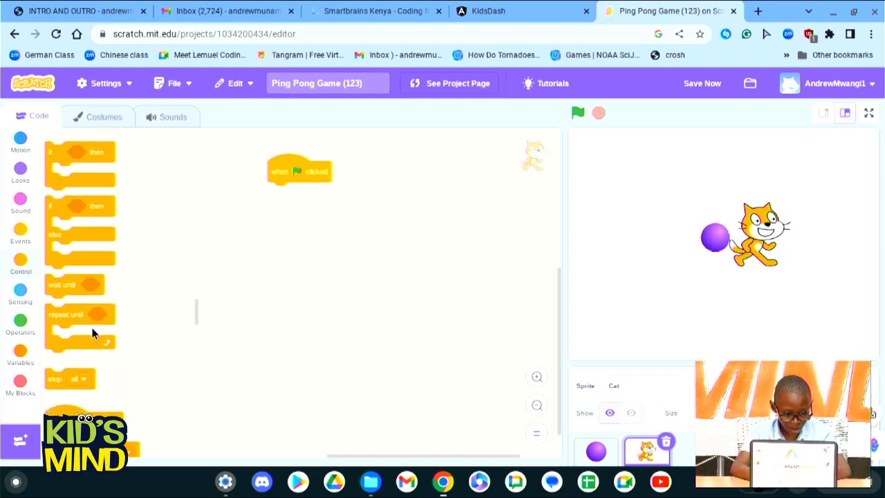
scroll(down, 3)
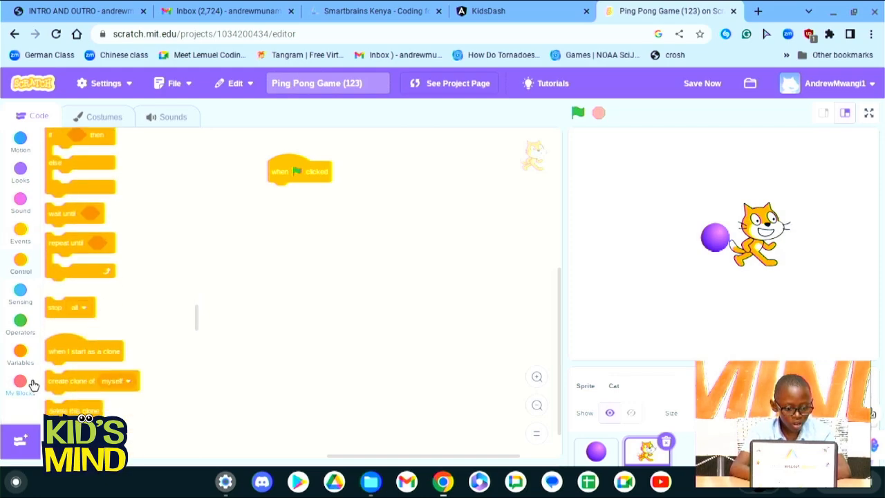
scroll(down, 3)
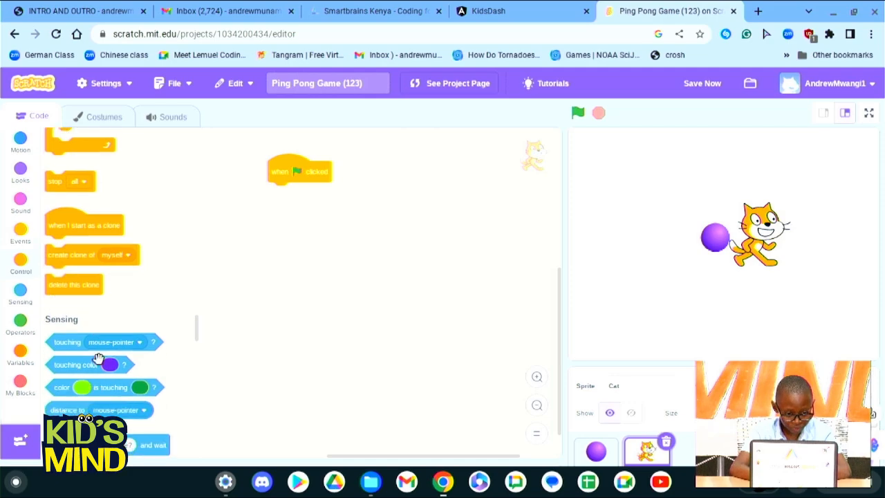
scroll(down, 3)
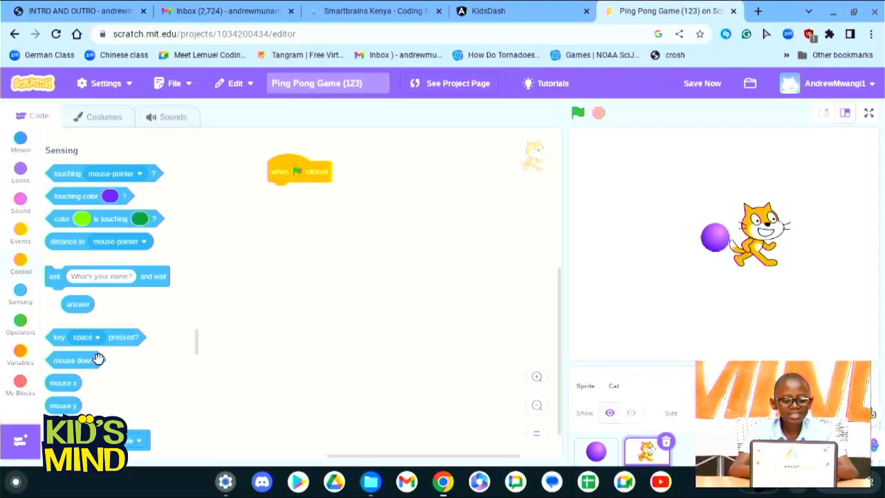
mouse_move(657, 370)
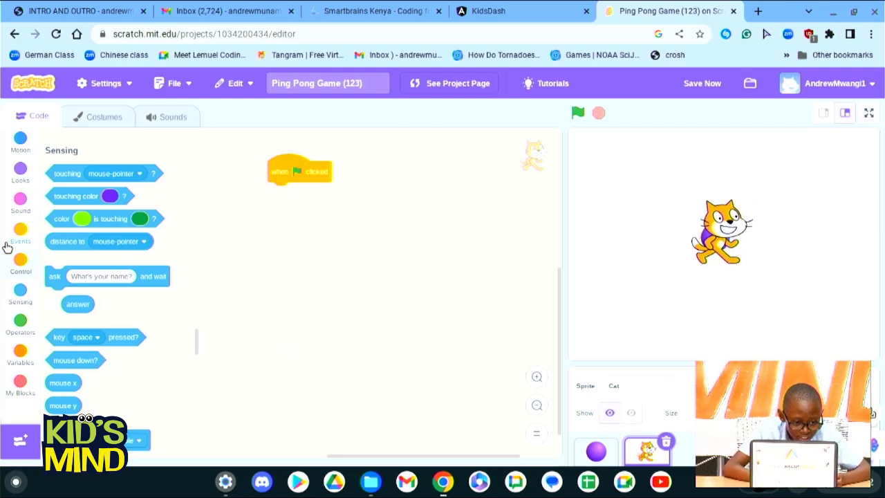
click(19, 263)
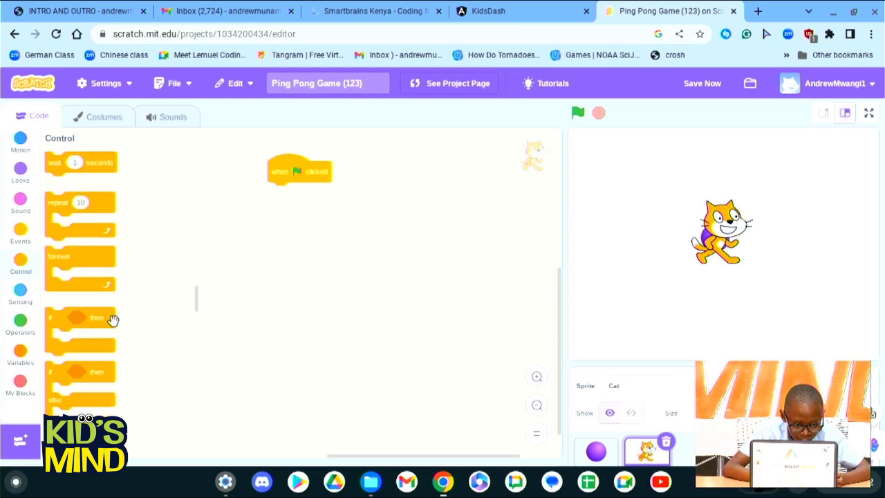
drag(80, 318, 401, 242)
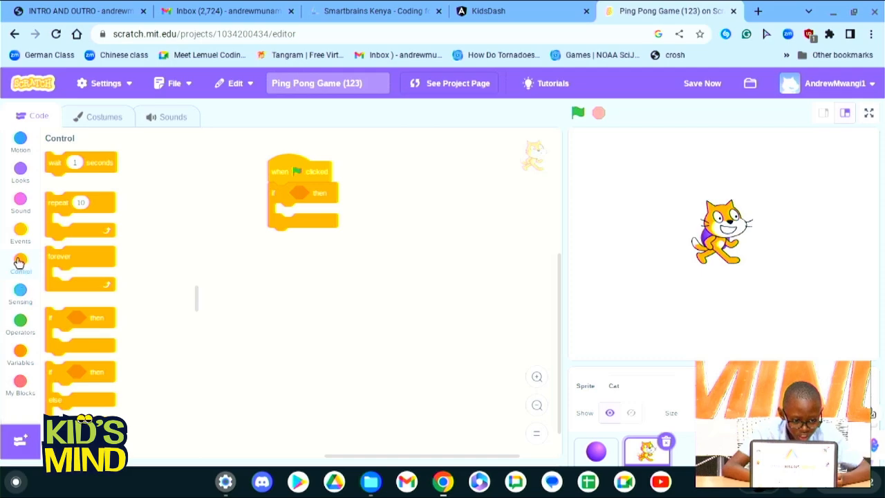
Make the if condition a Sensing 'touching Ball?' check, then add the say Hello! and glide blocks
click(19, 291)
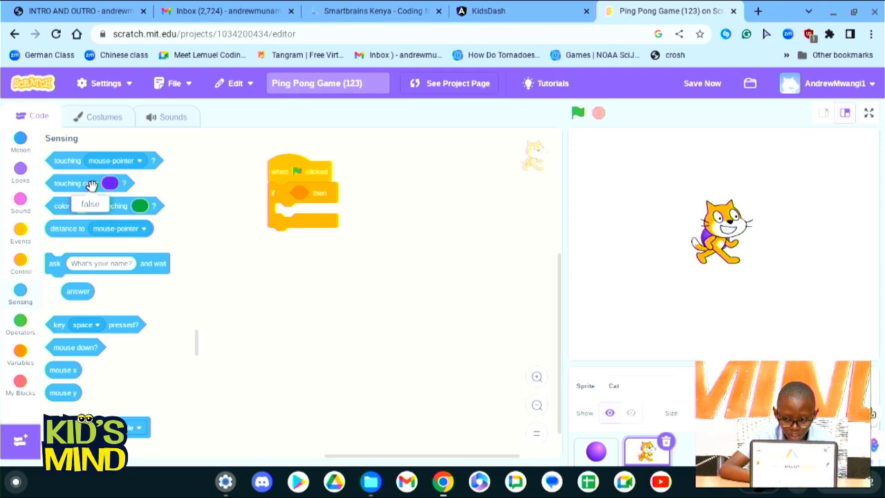
drag(90, 182, 311, 199)
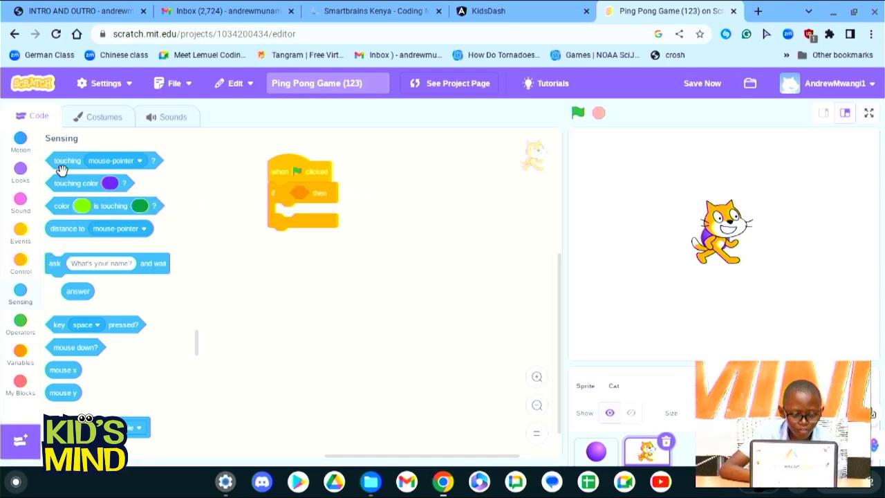
drag(66, 161, 325, 193)
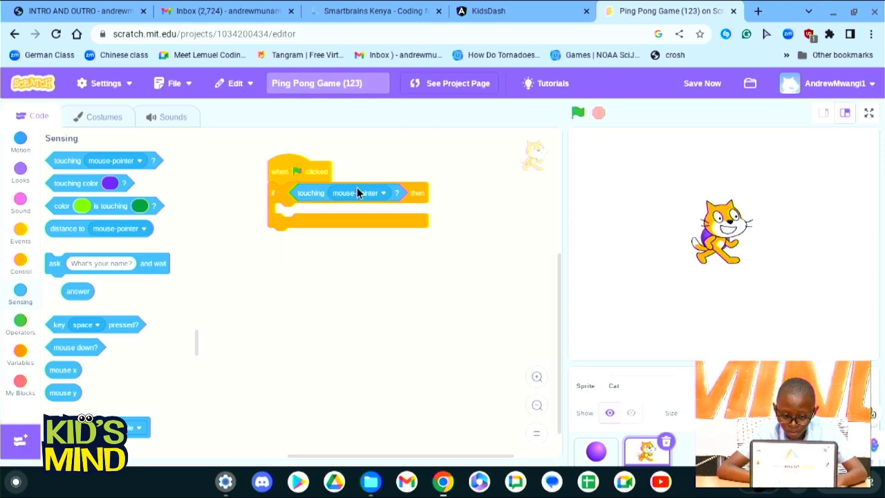
click(370, 192)
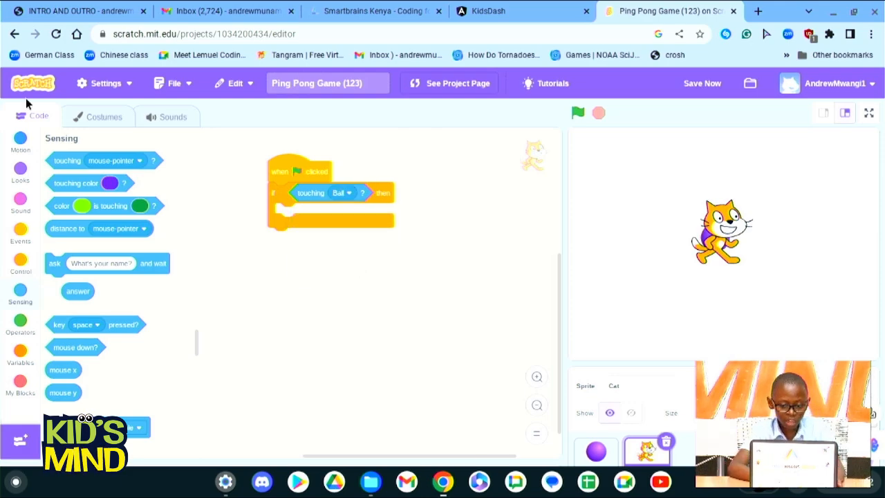
click(19, 173)
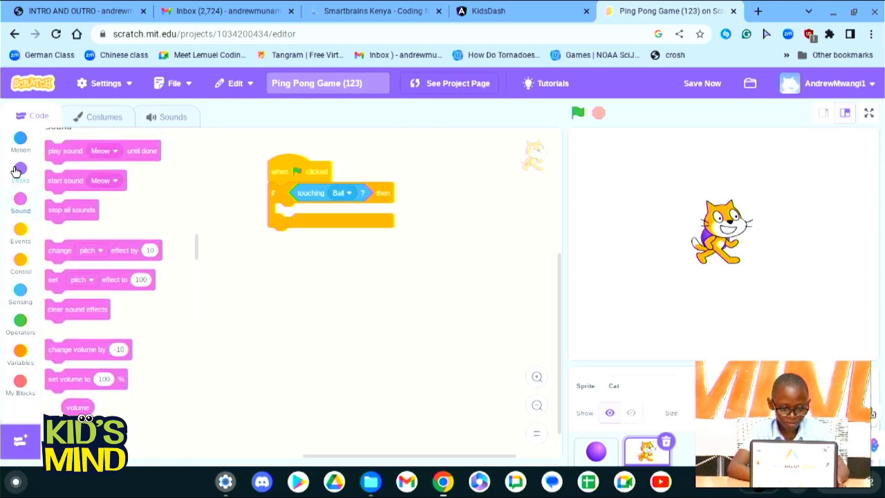
click(20, 171)
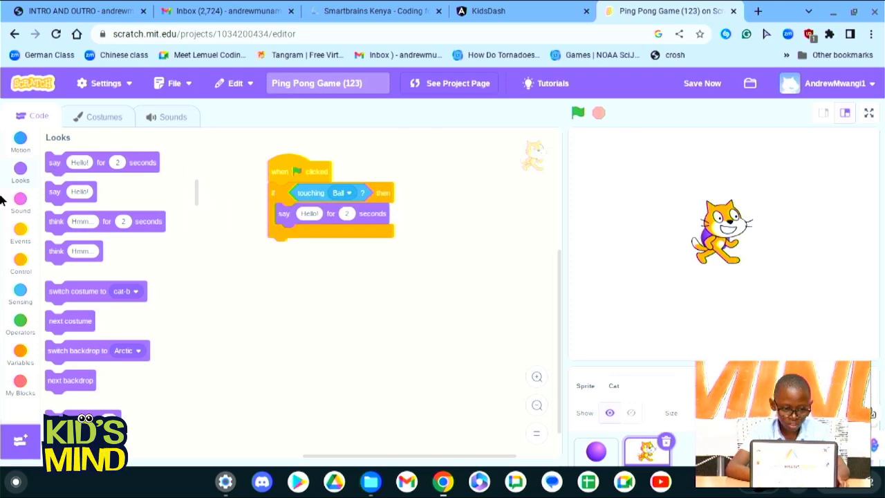
click(20, 138)
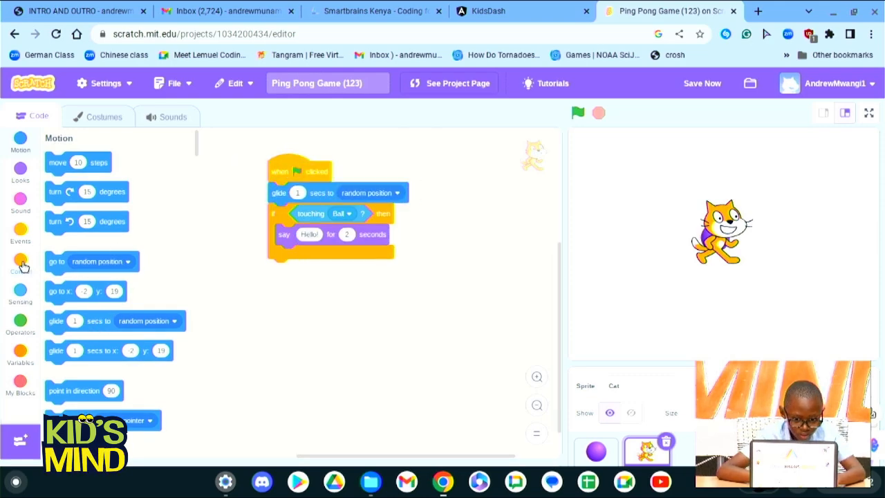
Wrap the glide and touching-Ball check in a forever loop and run the project
click(19, 261)
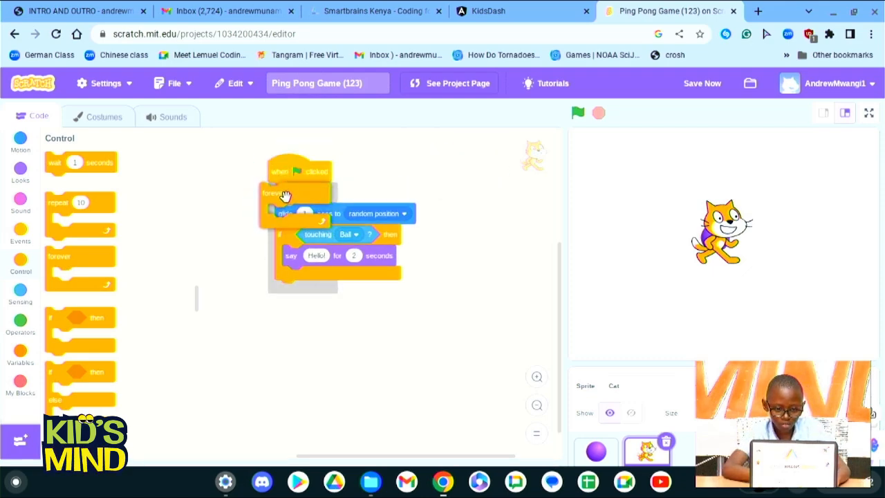
click(578, 113)
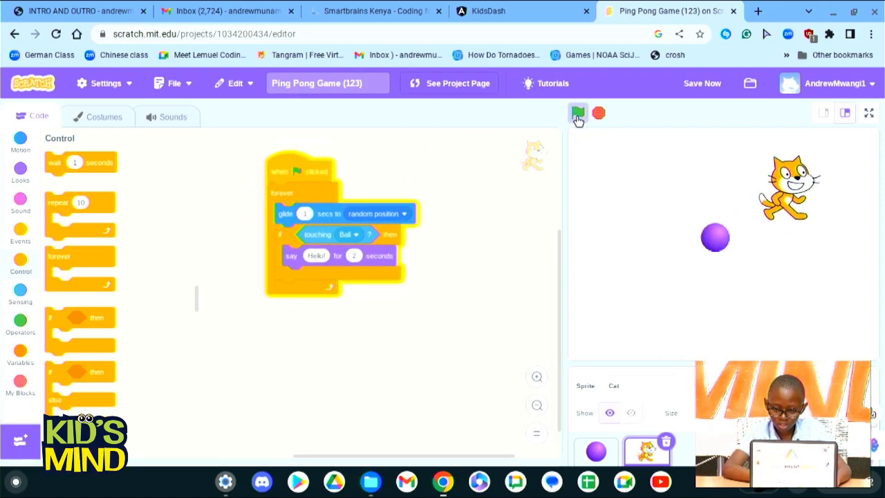
click(578, 114)
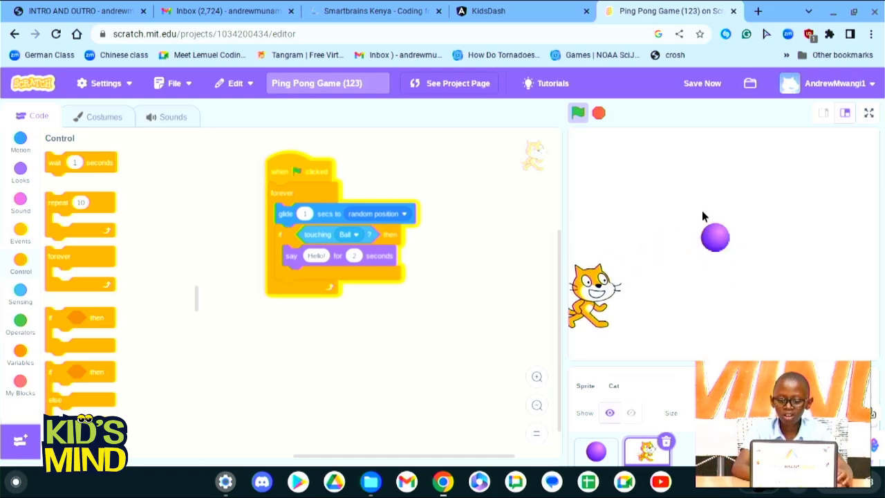
click(578, 113)
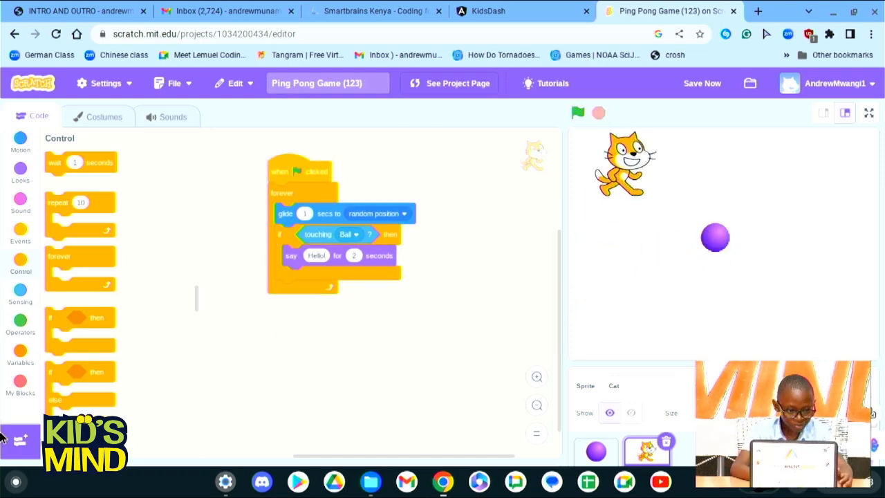
click(19, 321)
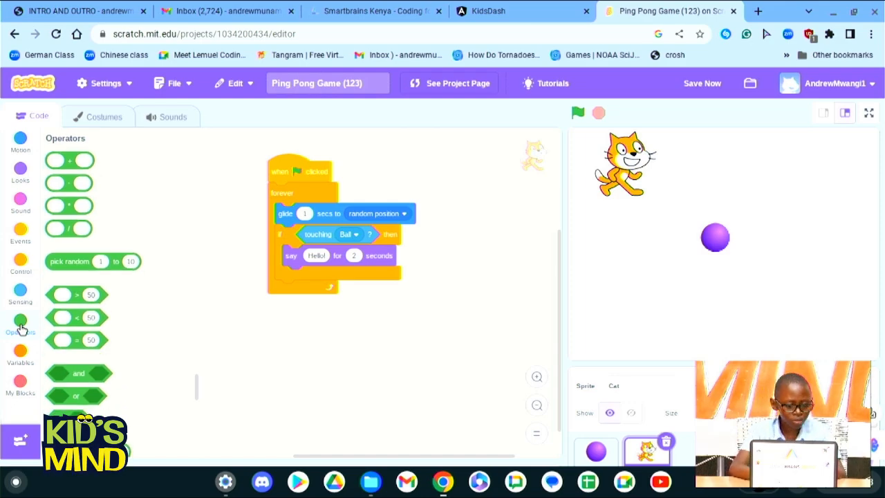
scroll(down, 3)
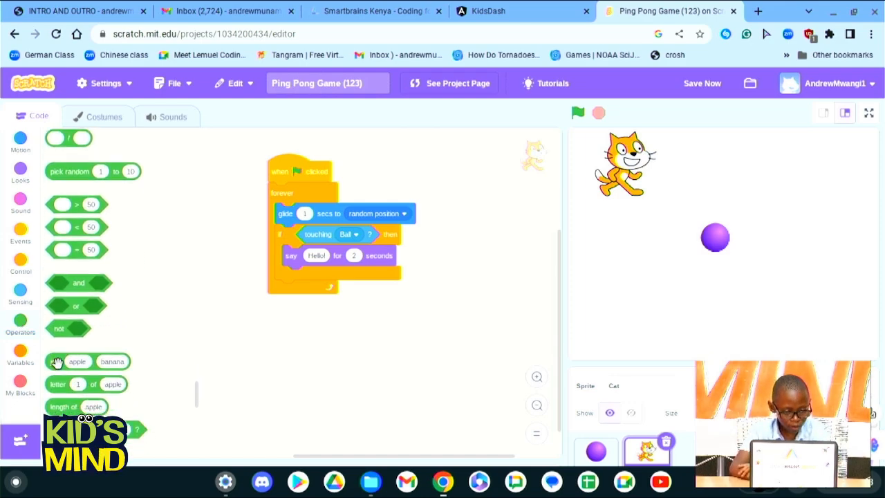
drag(76, 361, 291, 382)
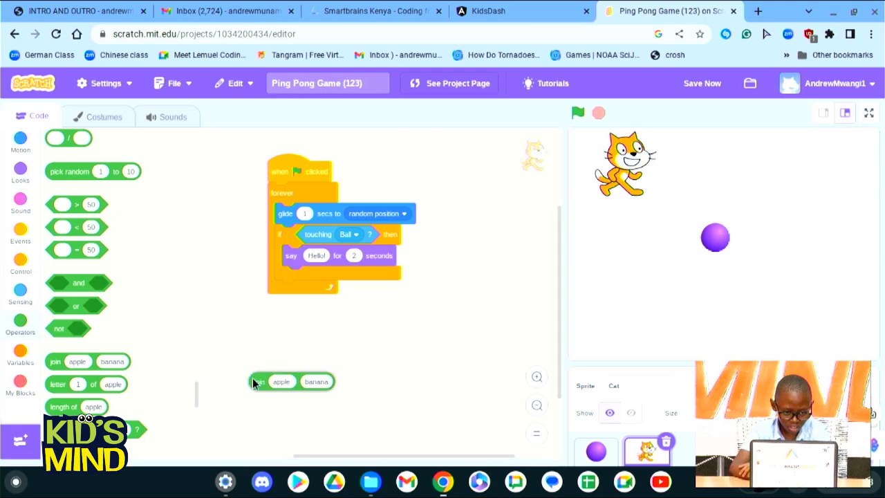
scroll(down, 3)
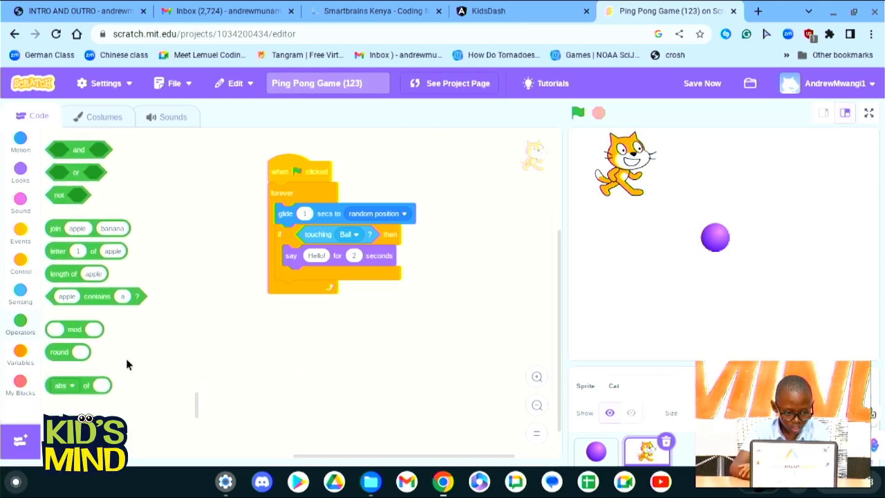
click(19, 354)
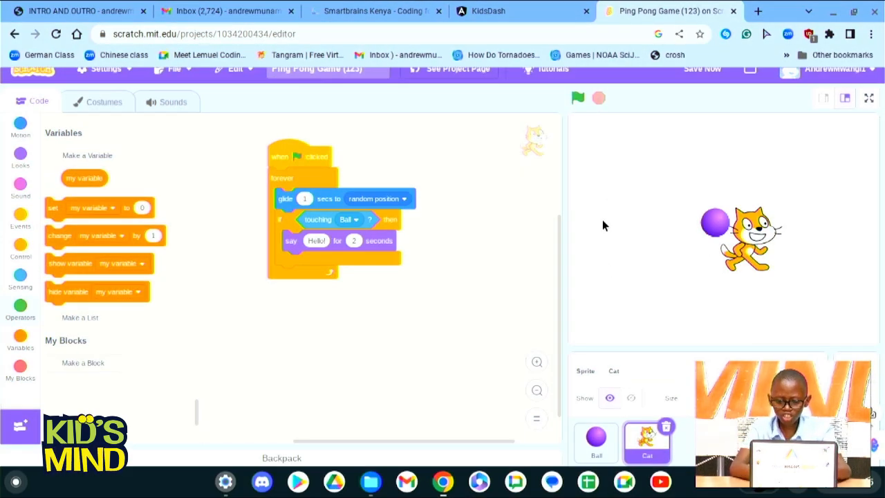
Rename the cat sprite to Molly and toggle it hidden then visible again
click(639, 371)
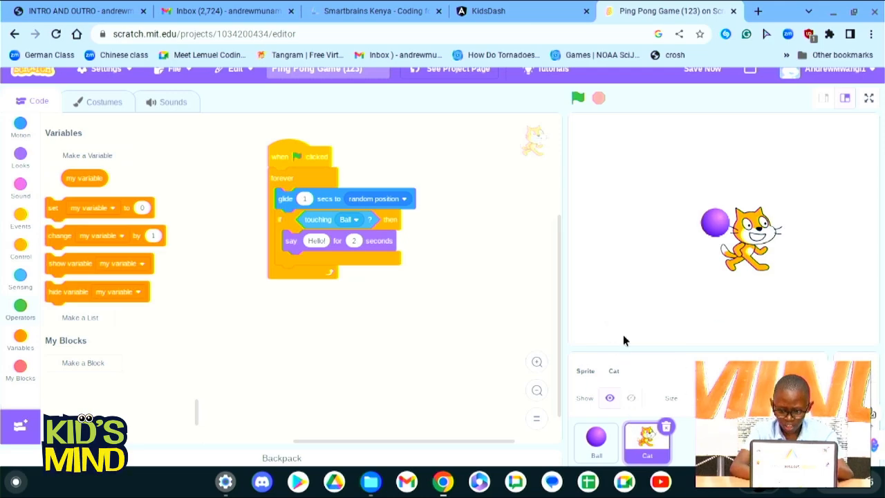
click(639, 371)
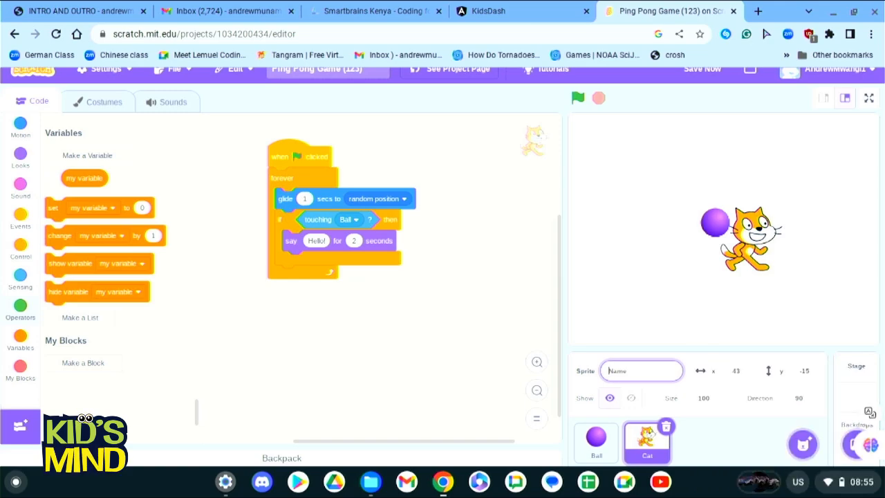
text(Molly)
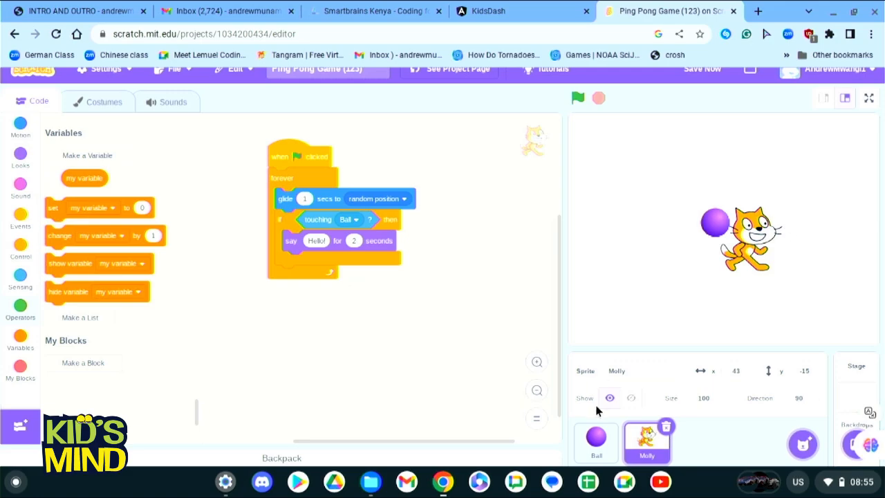
click(610, 398)
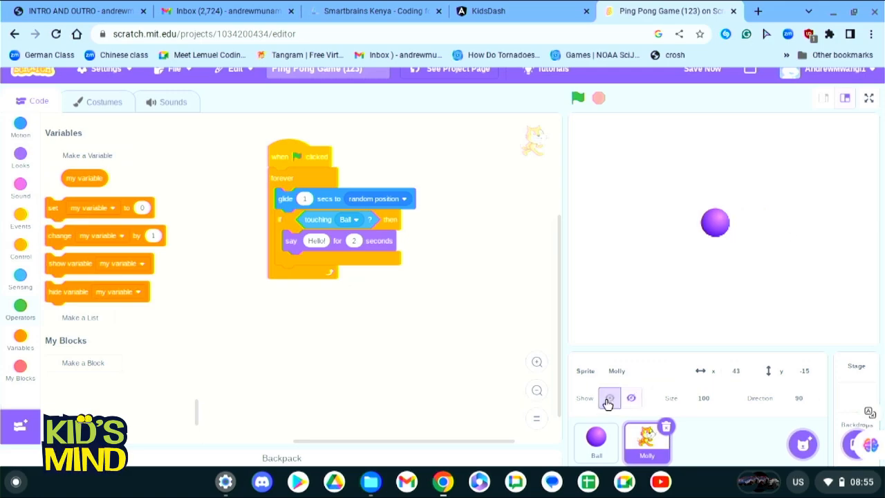
click(609, 398)
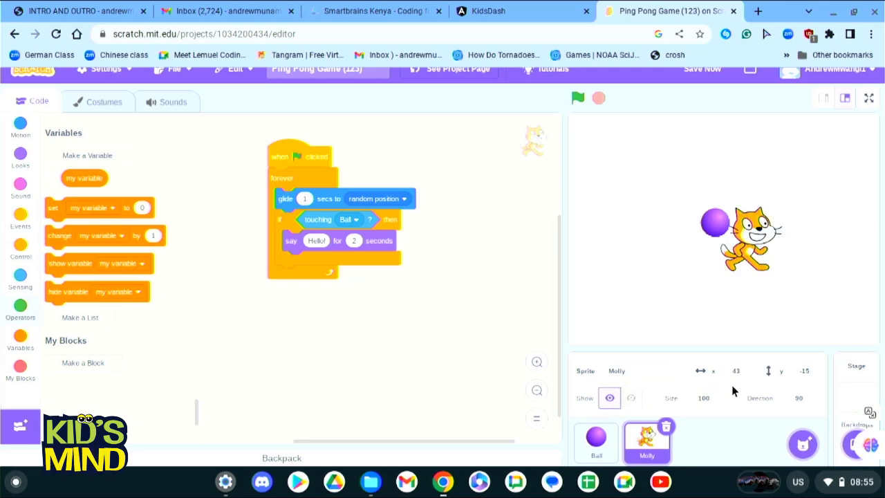
Try size values 50 and 53 in Molly's Size field, leaving it at 100
click(702, 398)
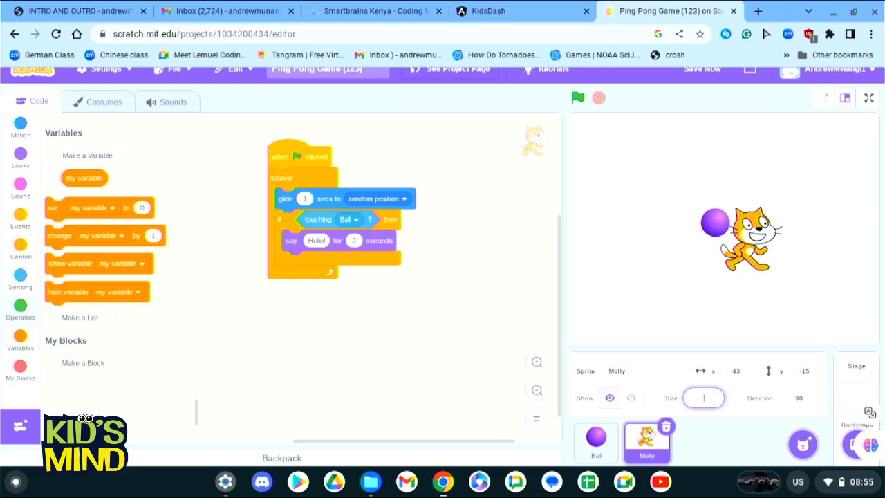
text(50)
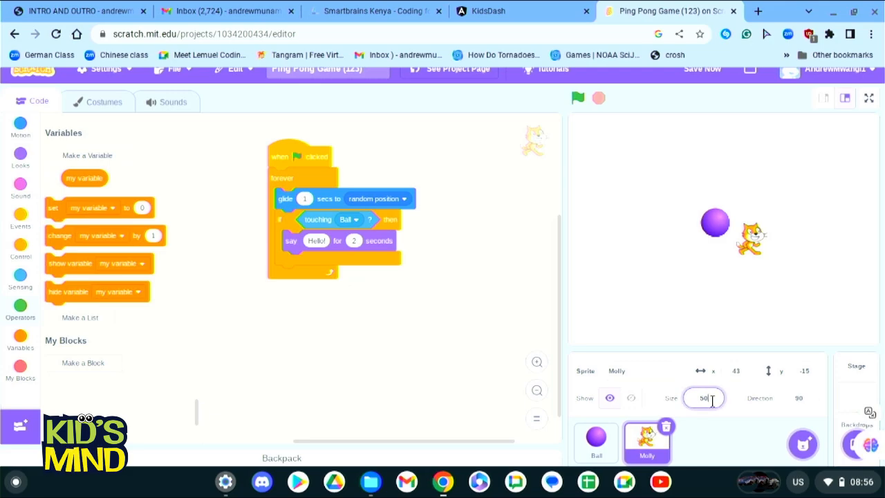
text(53)
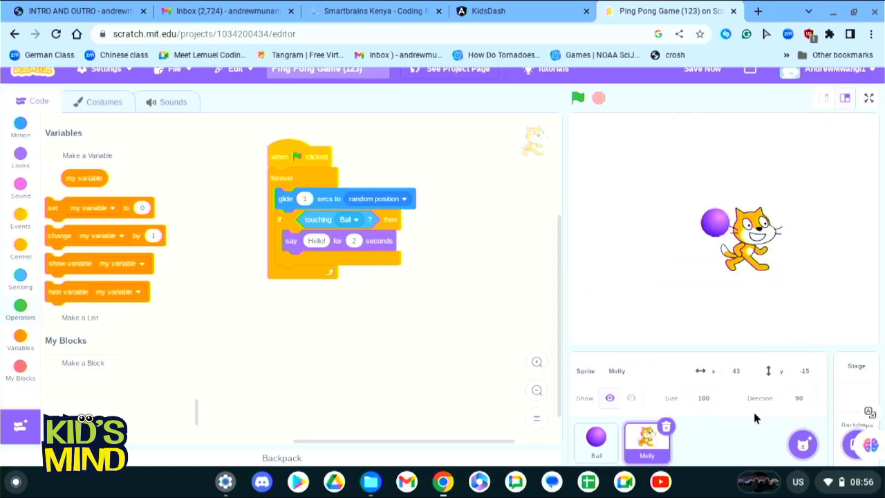
Drag Molly on the stage and set her x position to 100, right of the ball
click(800, 399)
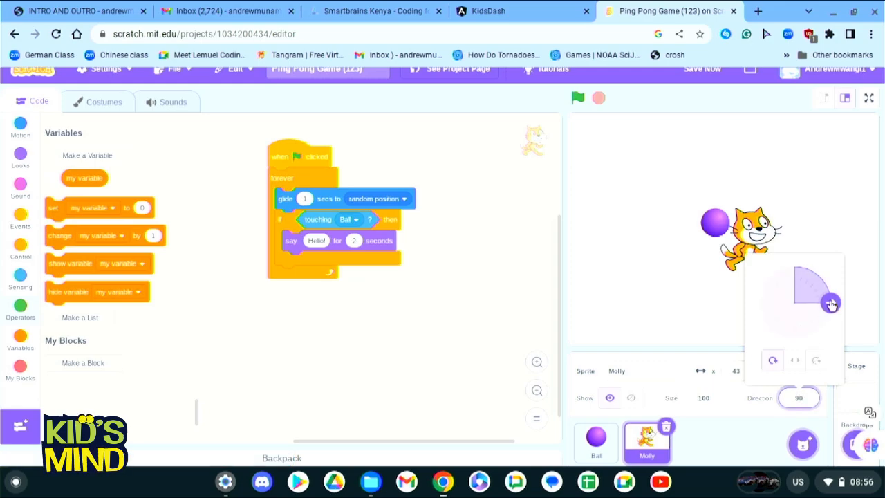
drag(832, 304, 789, 265)
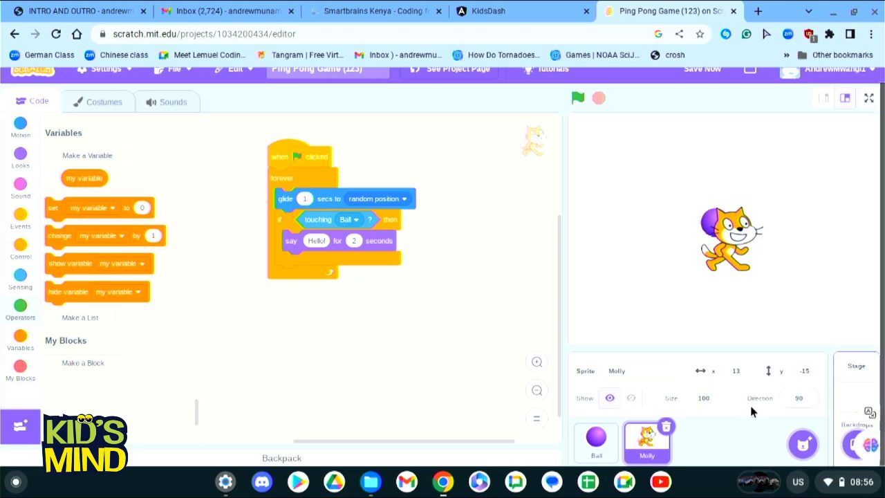
click(736, 370)
text(100)
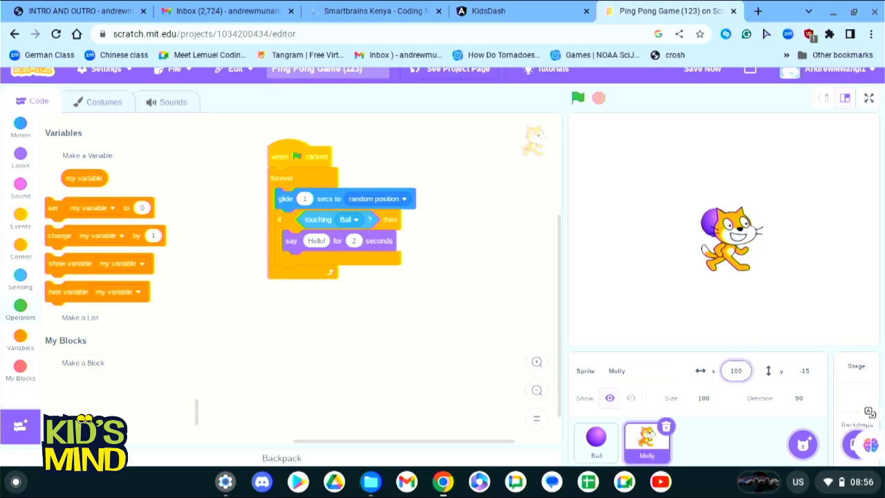
click(805, 370)
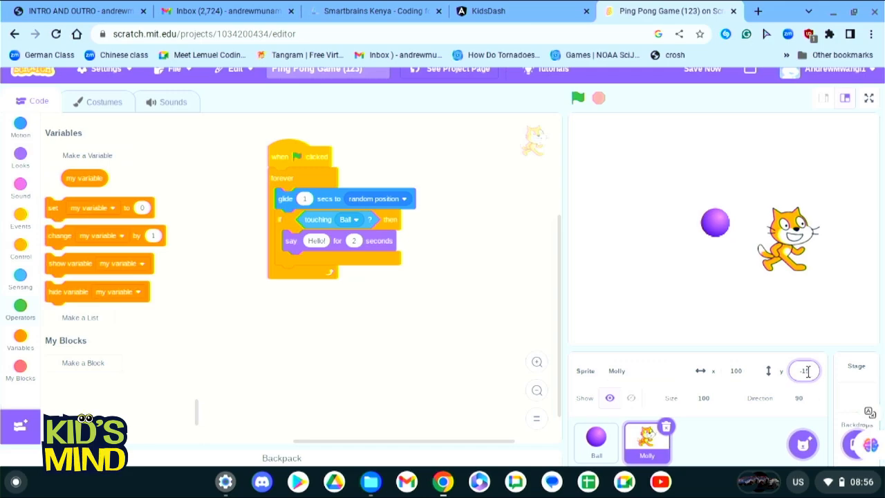
click(805, 371)
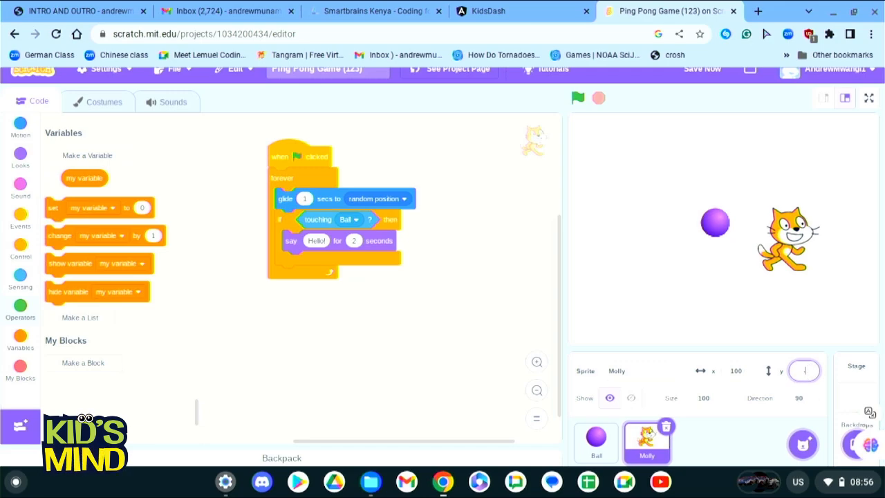